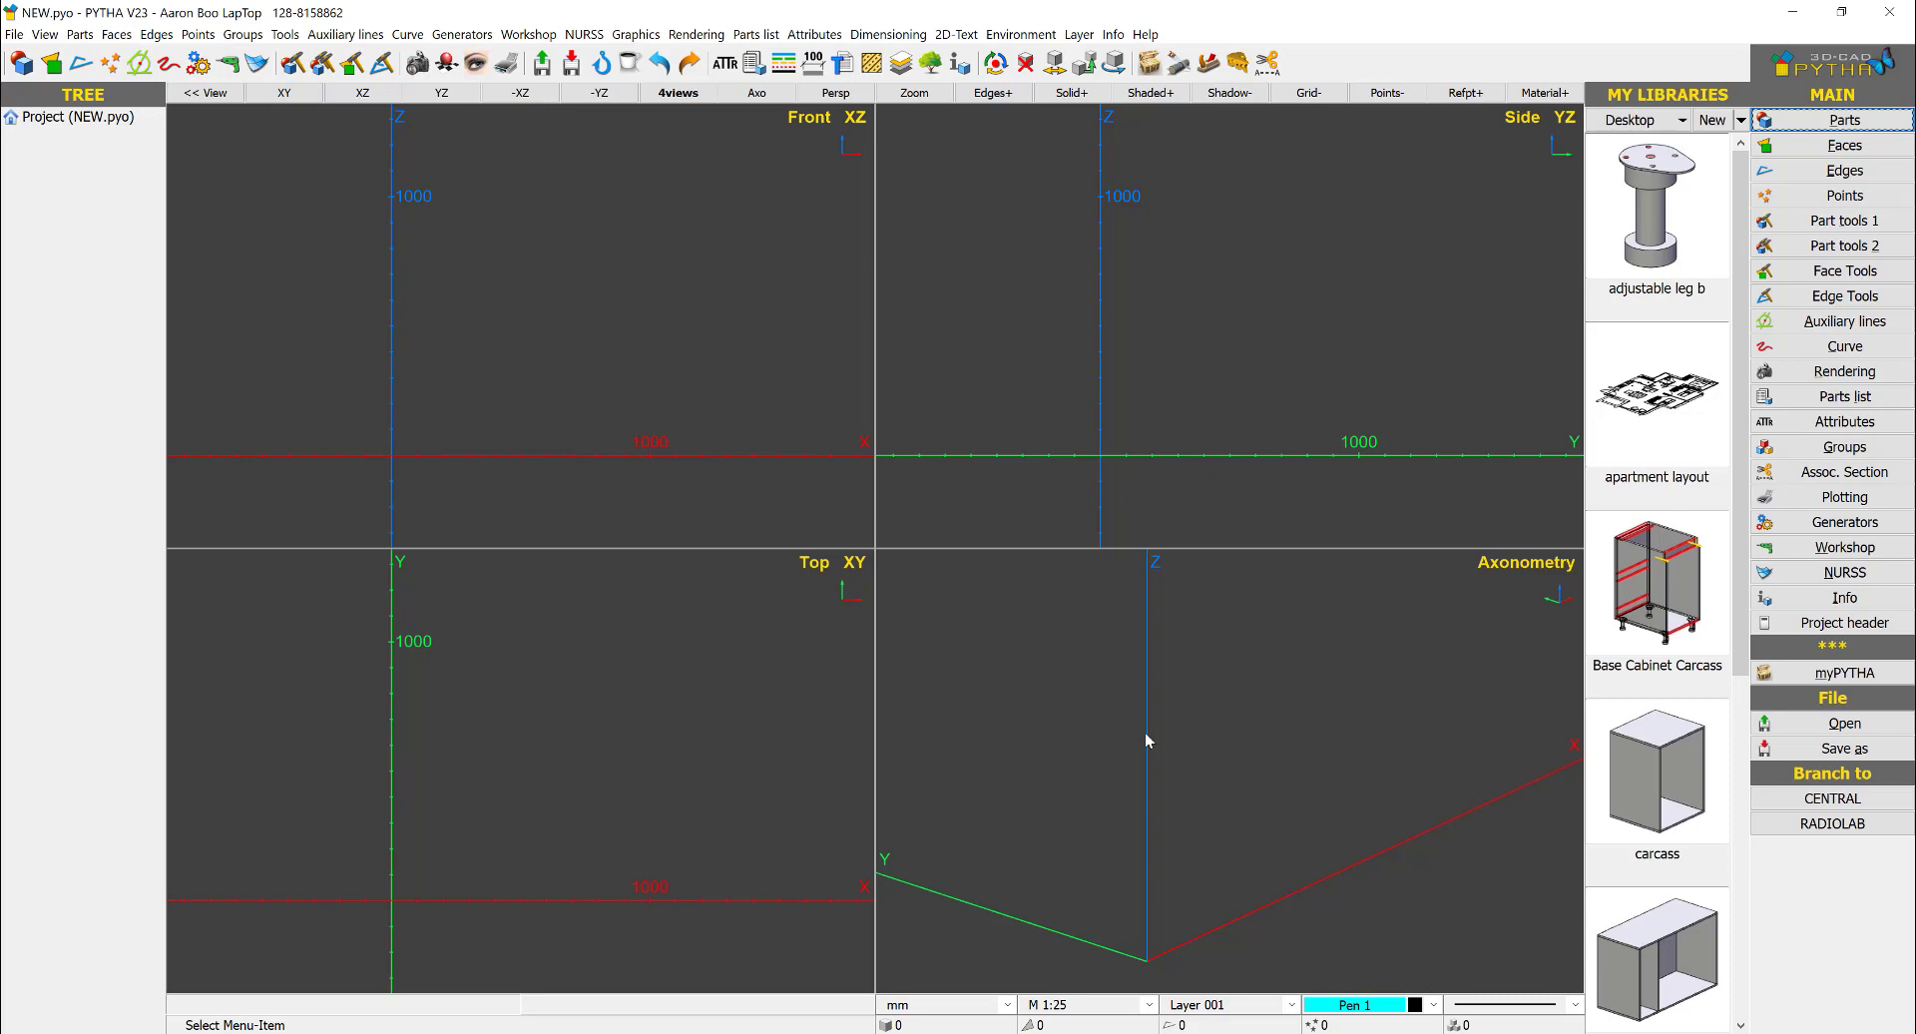
mouse_move(999, 655)
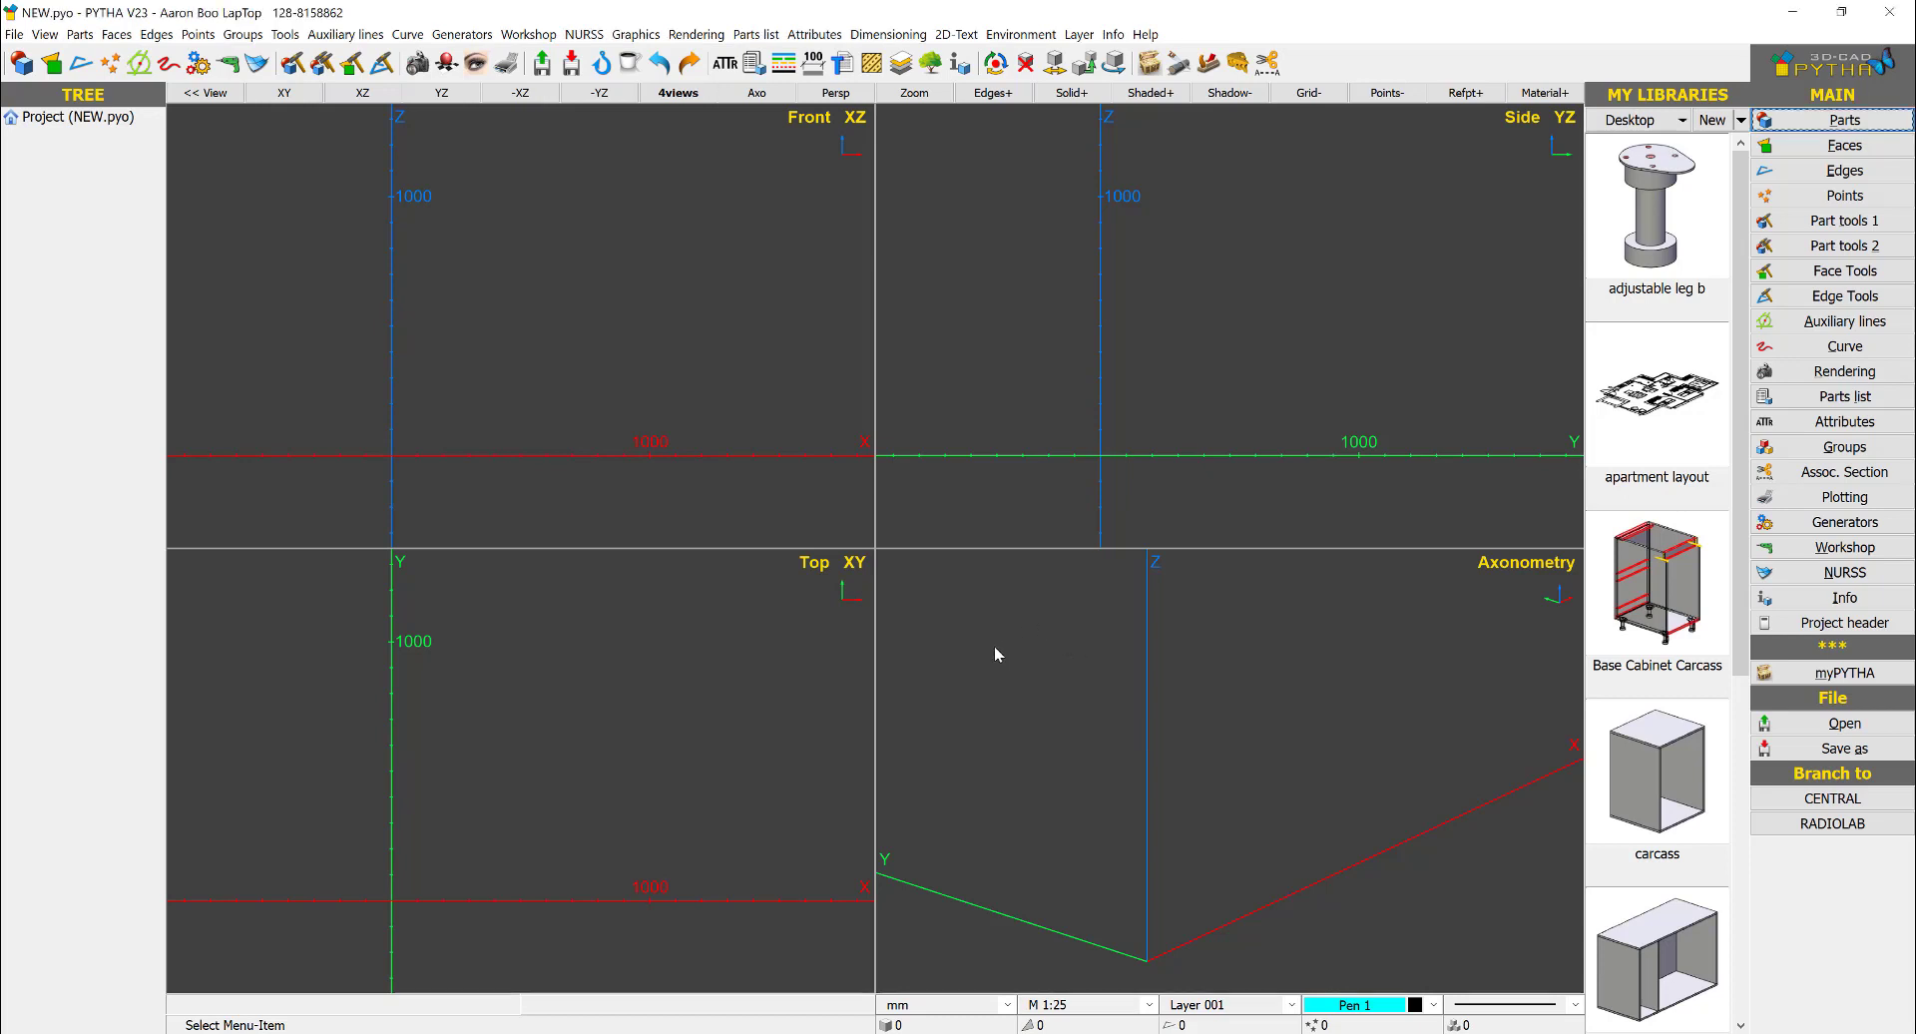
Step: Bring the carcass cabinet from My Libraries into the project
click(1656, 776)
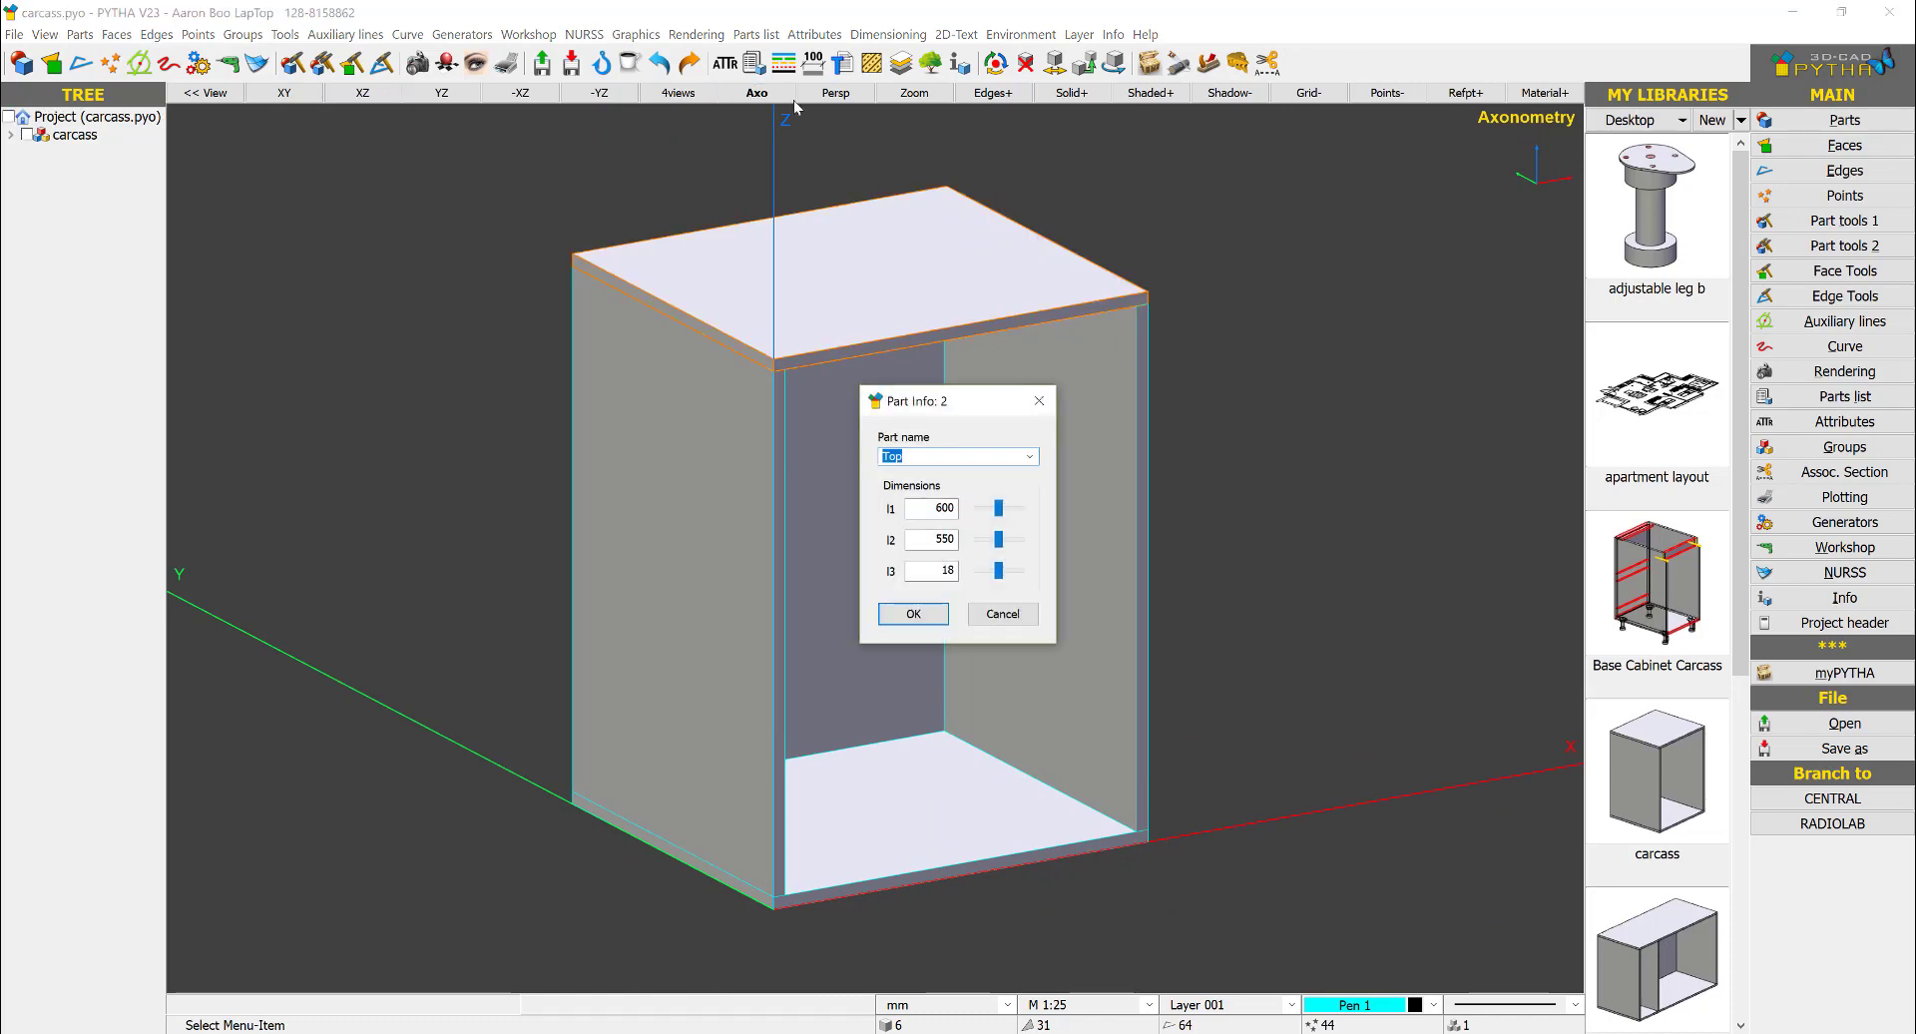
Step: Apply the Plywood material palette to the cabinet parts and confirm Plywood core with WOOD/WHITE coatings
click(814, 34)
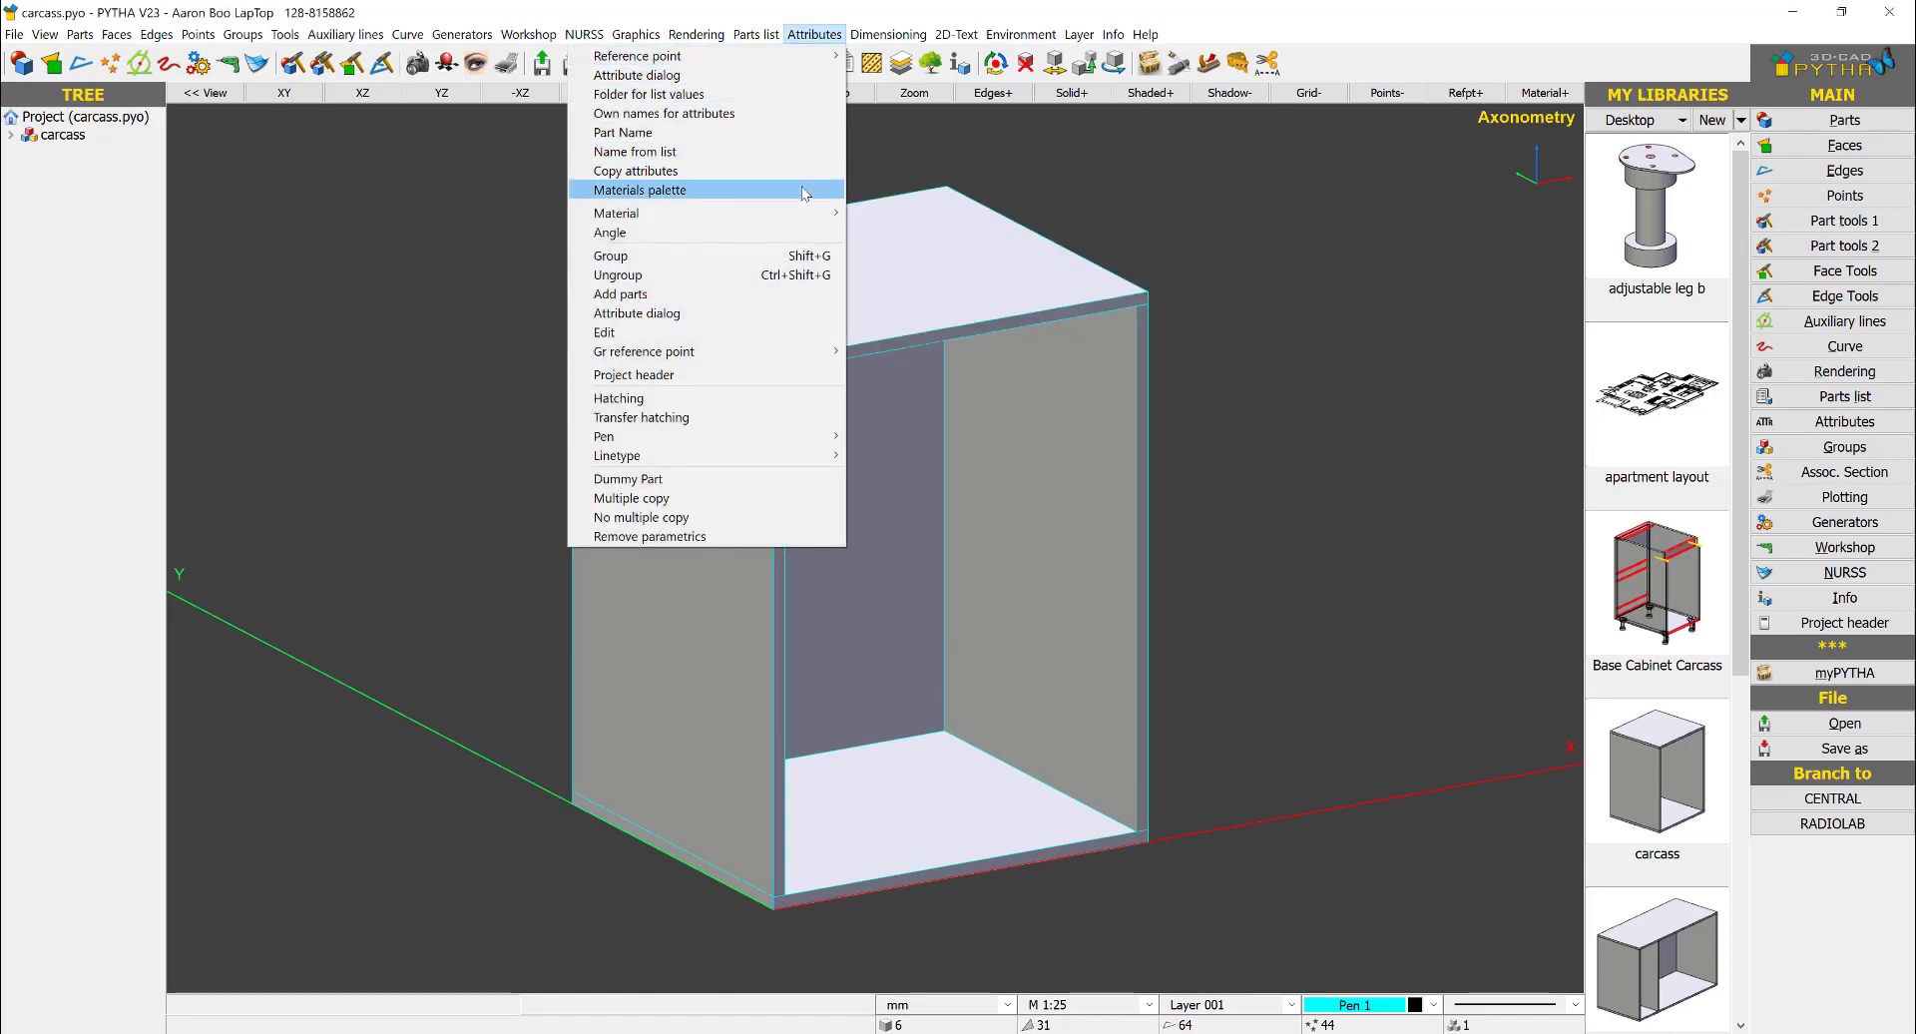
click(638, 189)
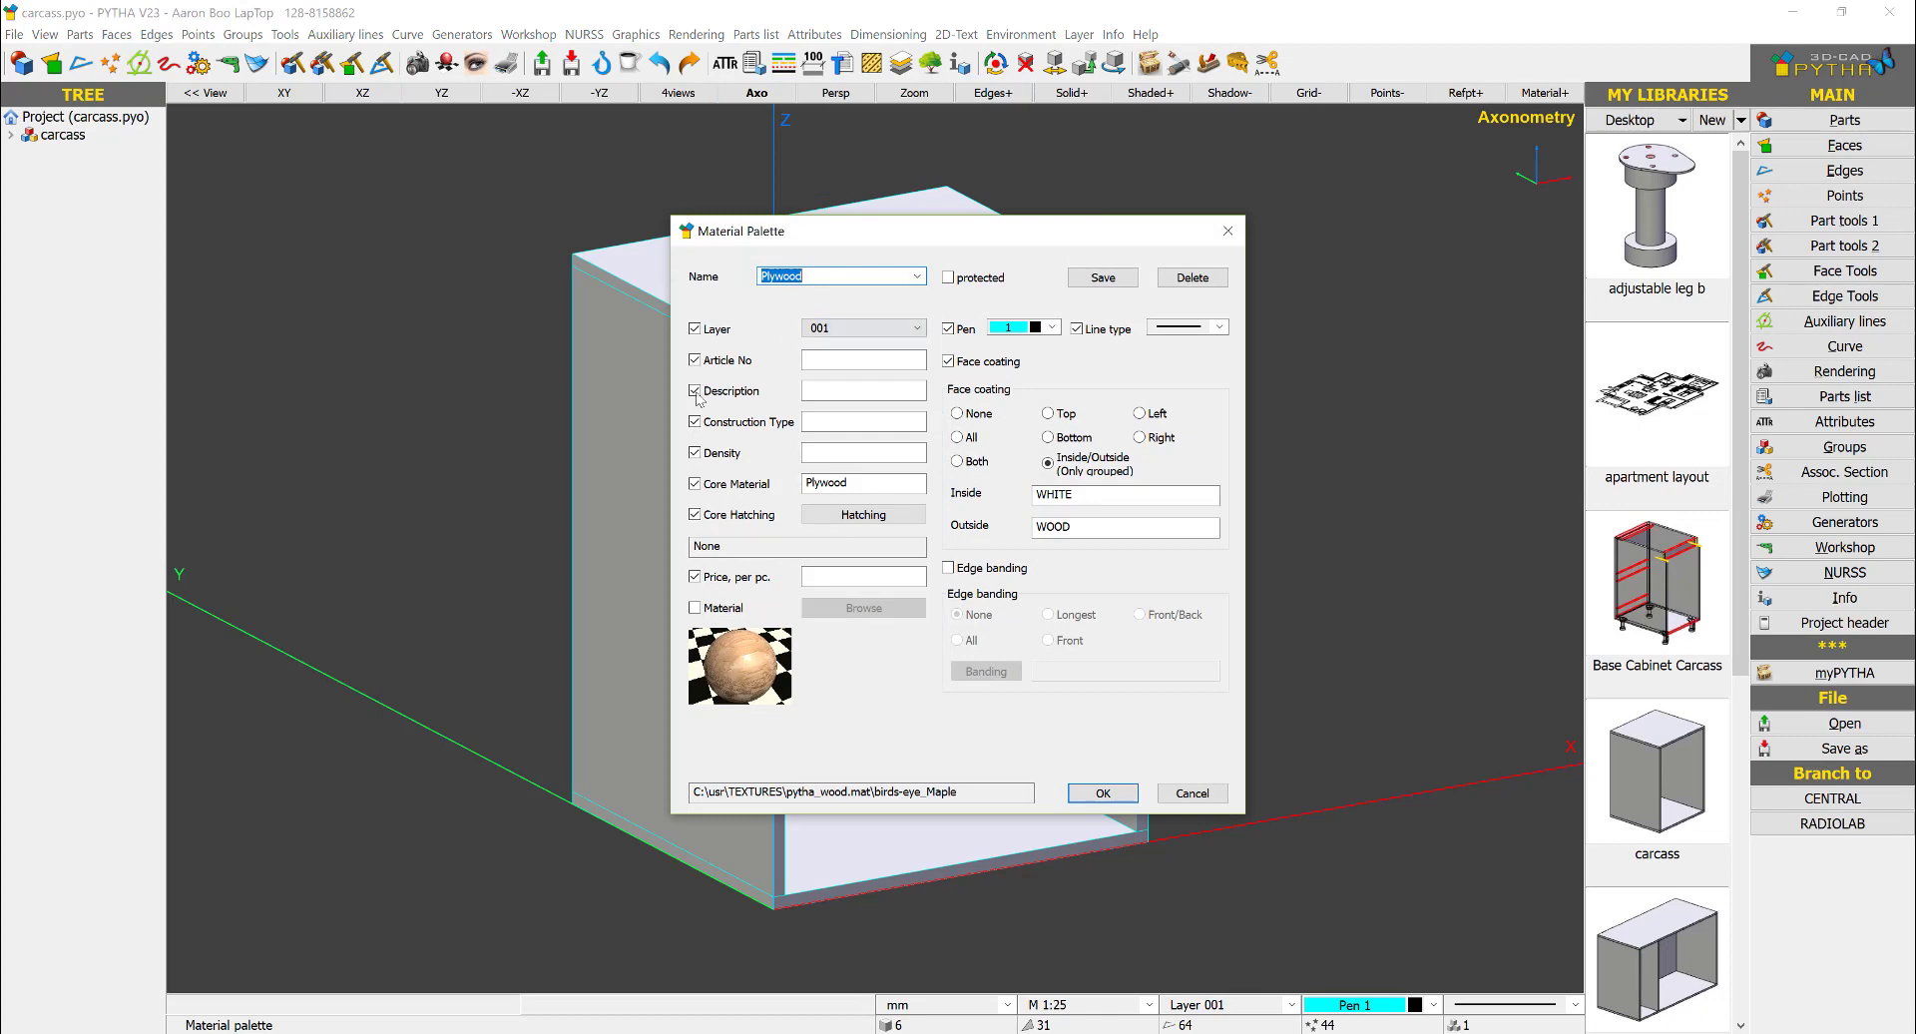
click(1097, 792)
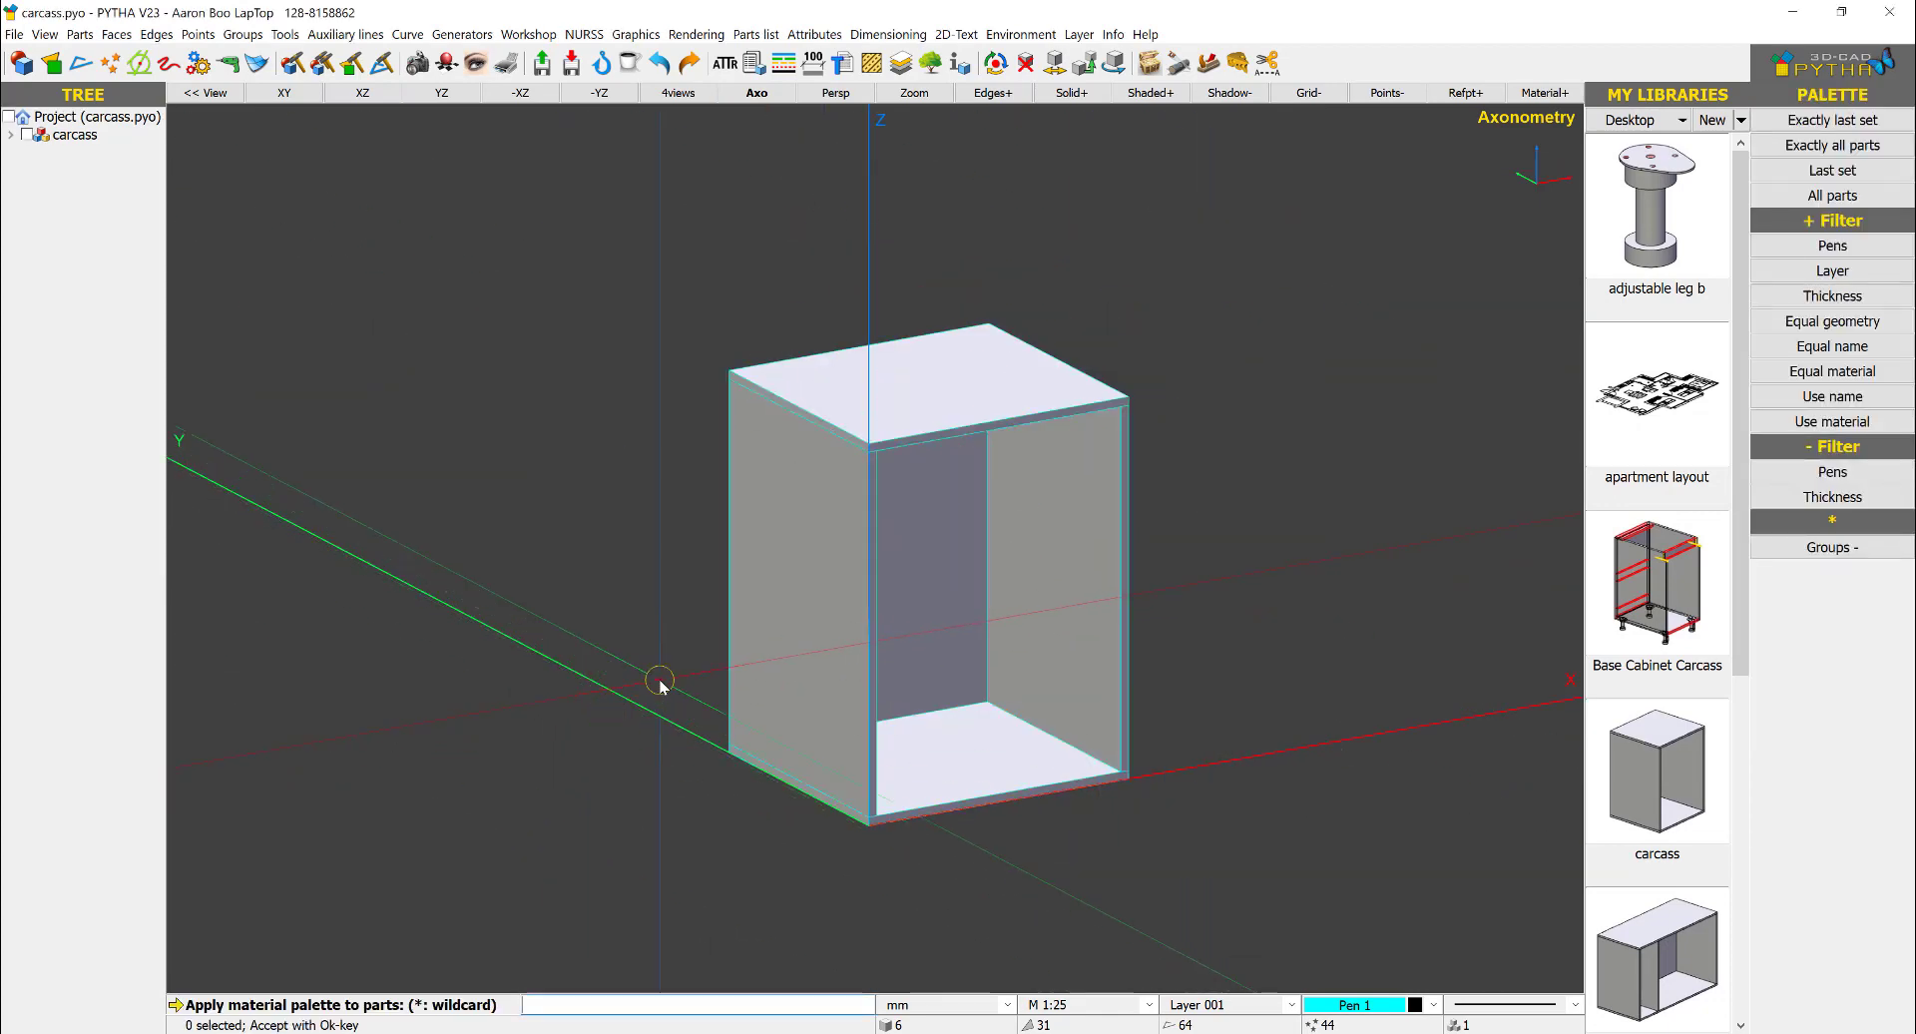
click(1543, 94)
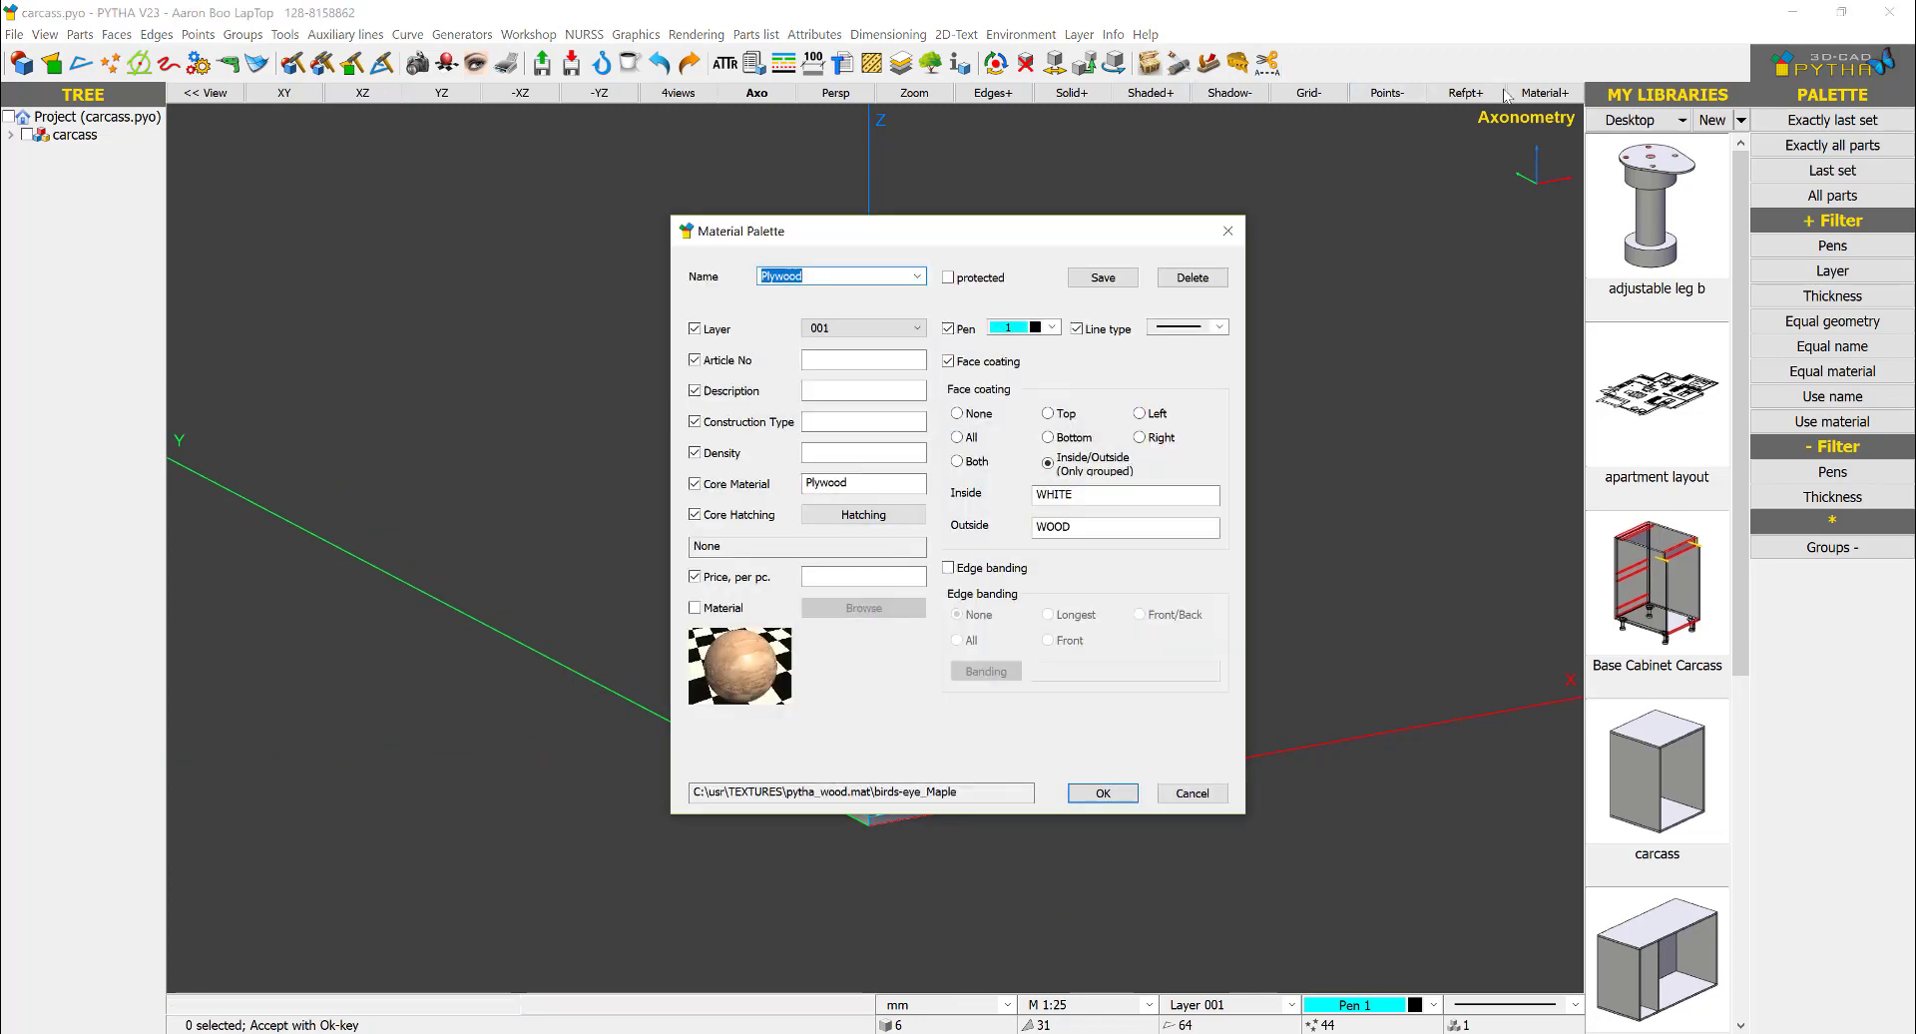
click(1100, 792)
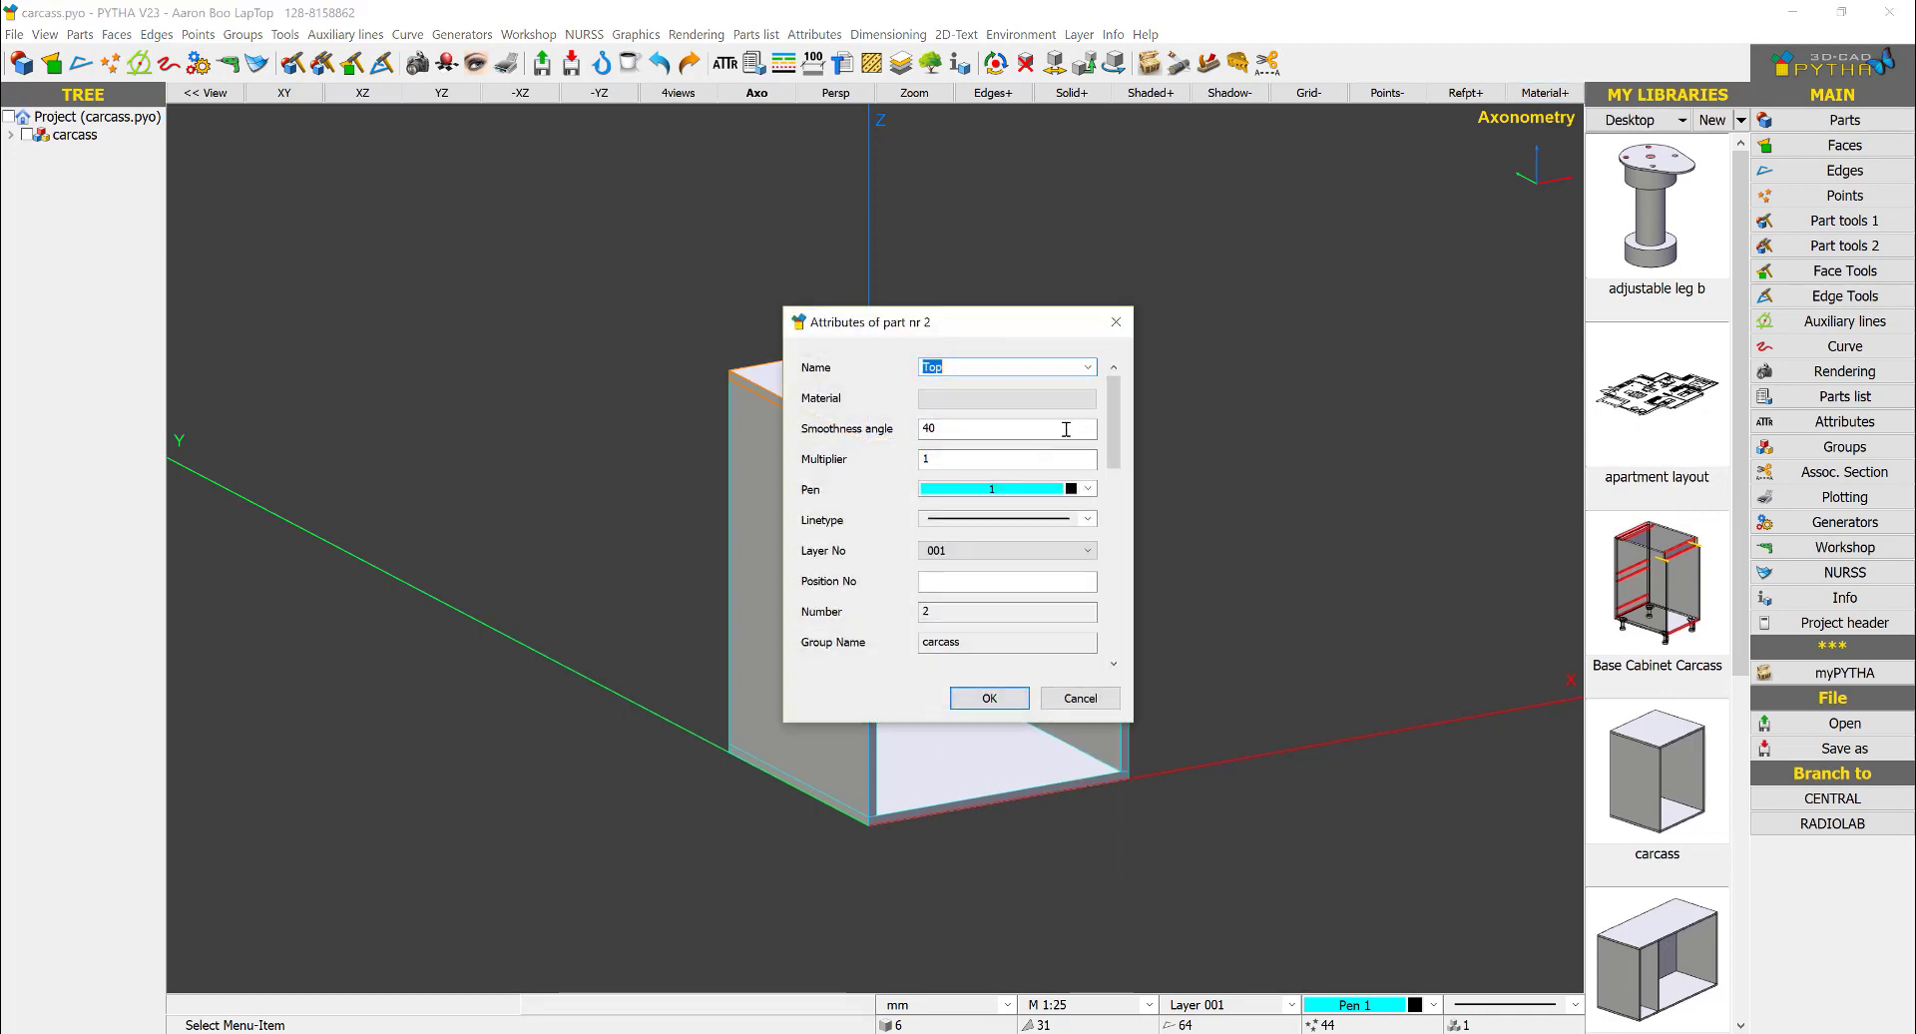
scroll(down, 3)
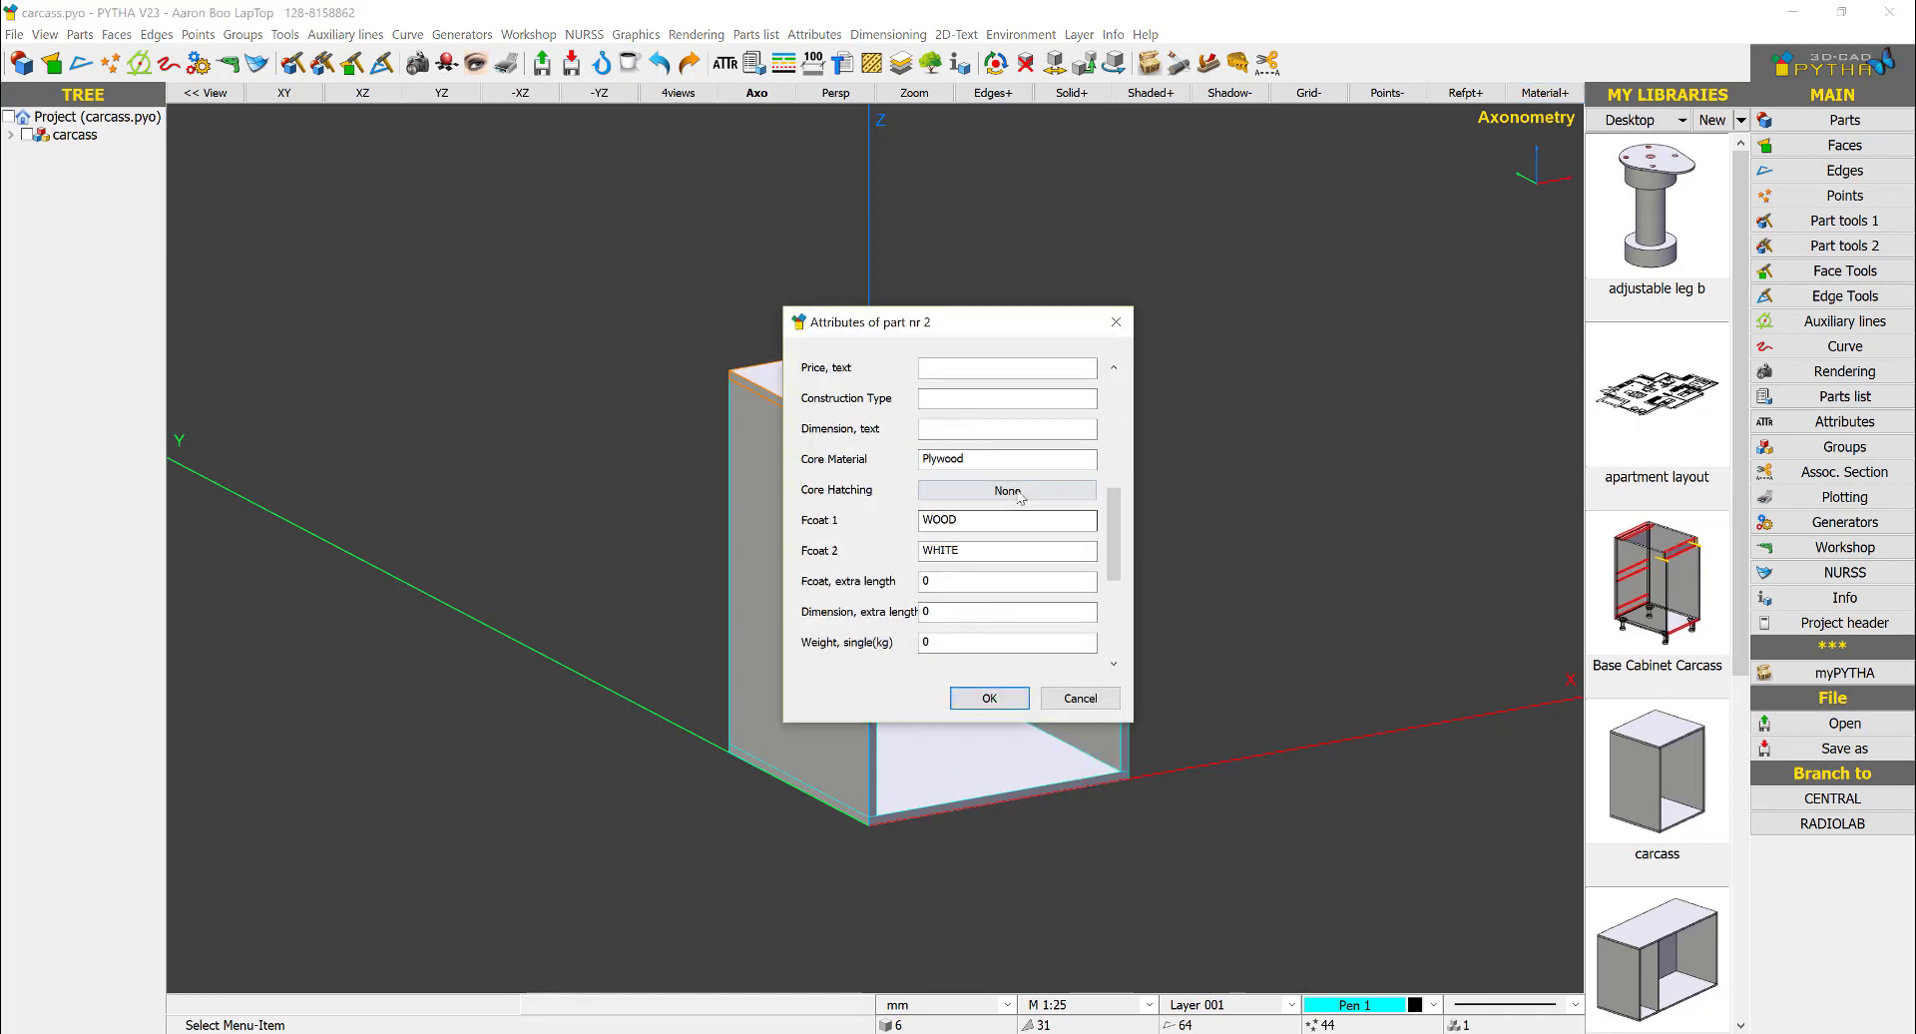
click(988, 699)
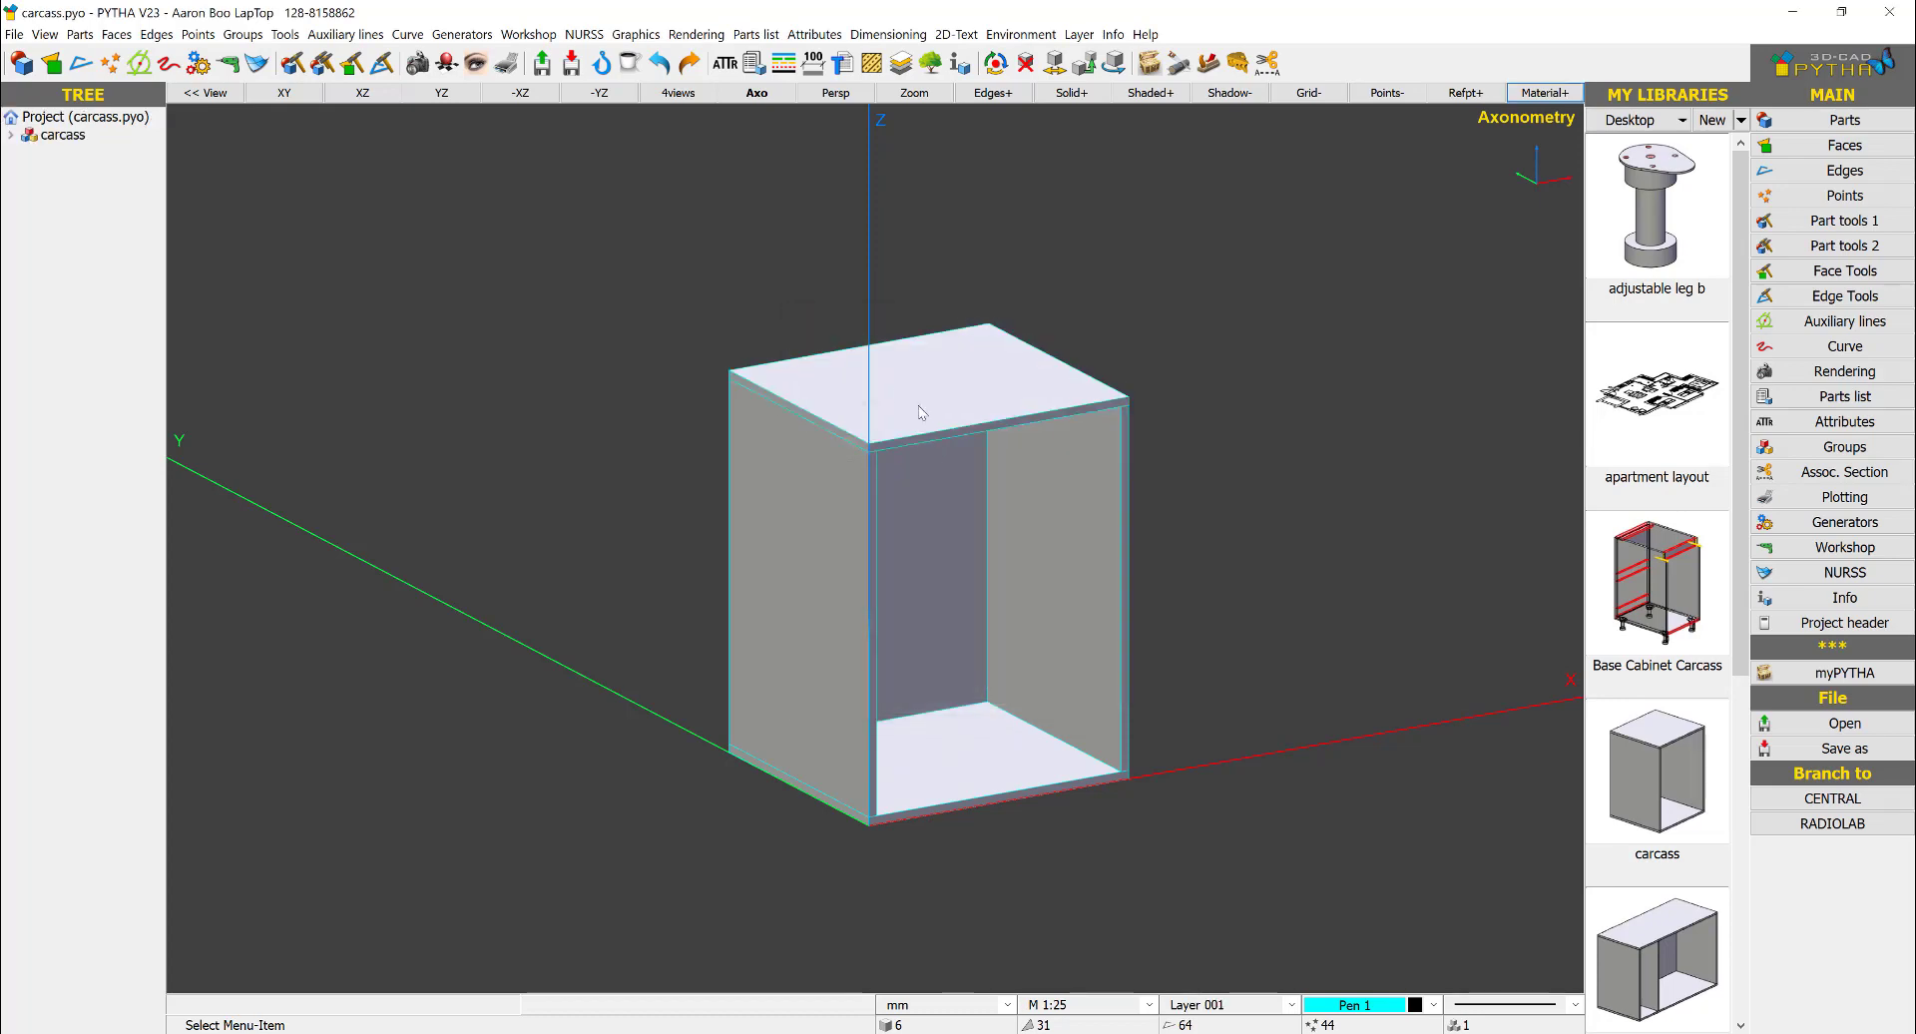
mouse_move(680, 194)
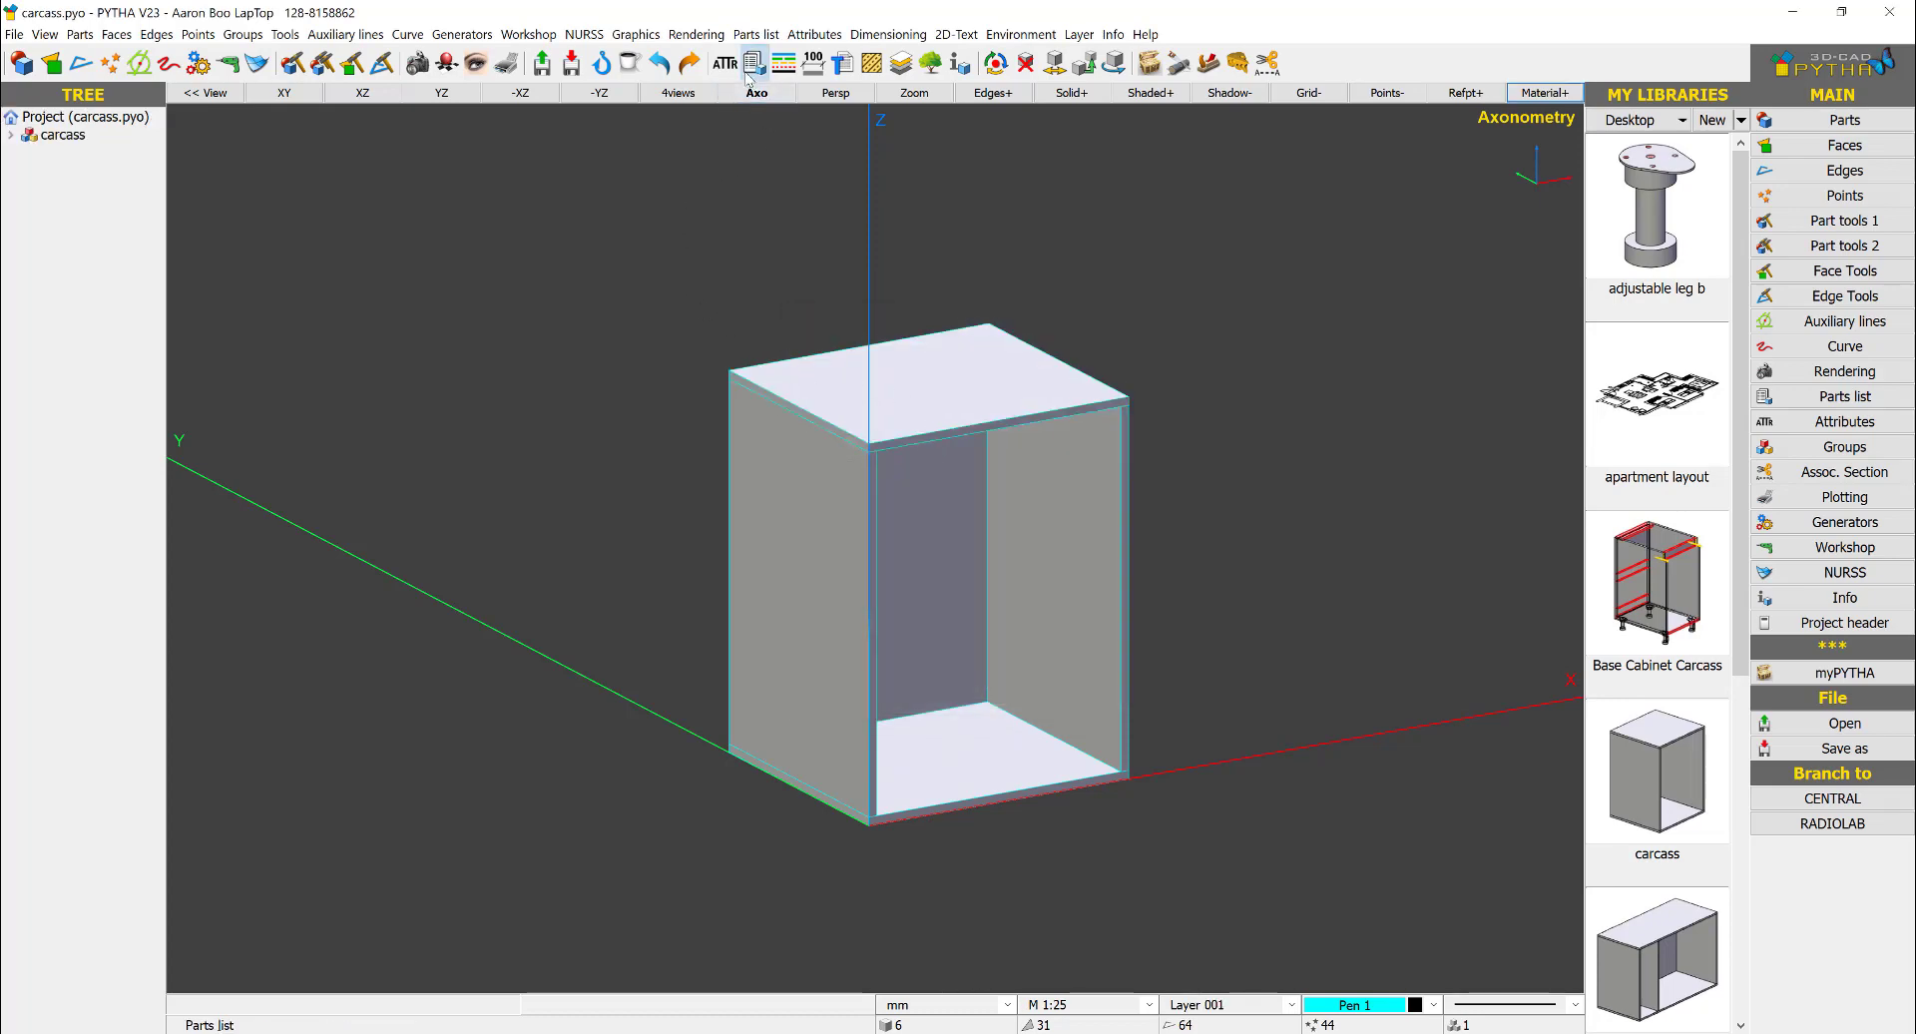
Step: Start a parts list for all six cabinet parts using the cutrite.pylist template
click(754, 64)
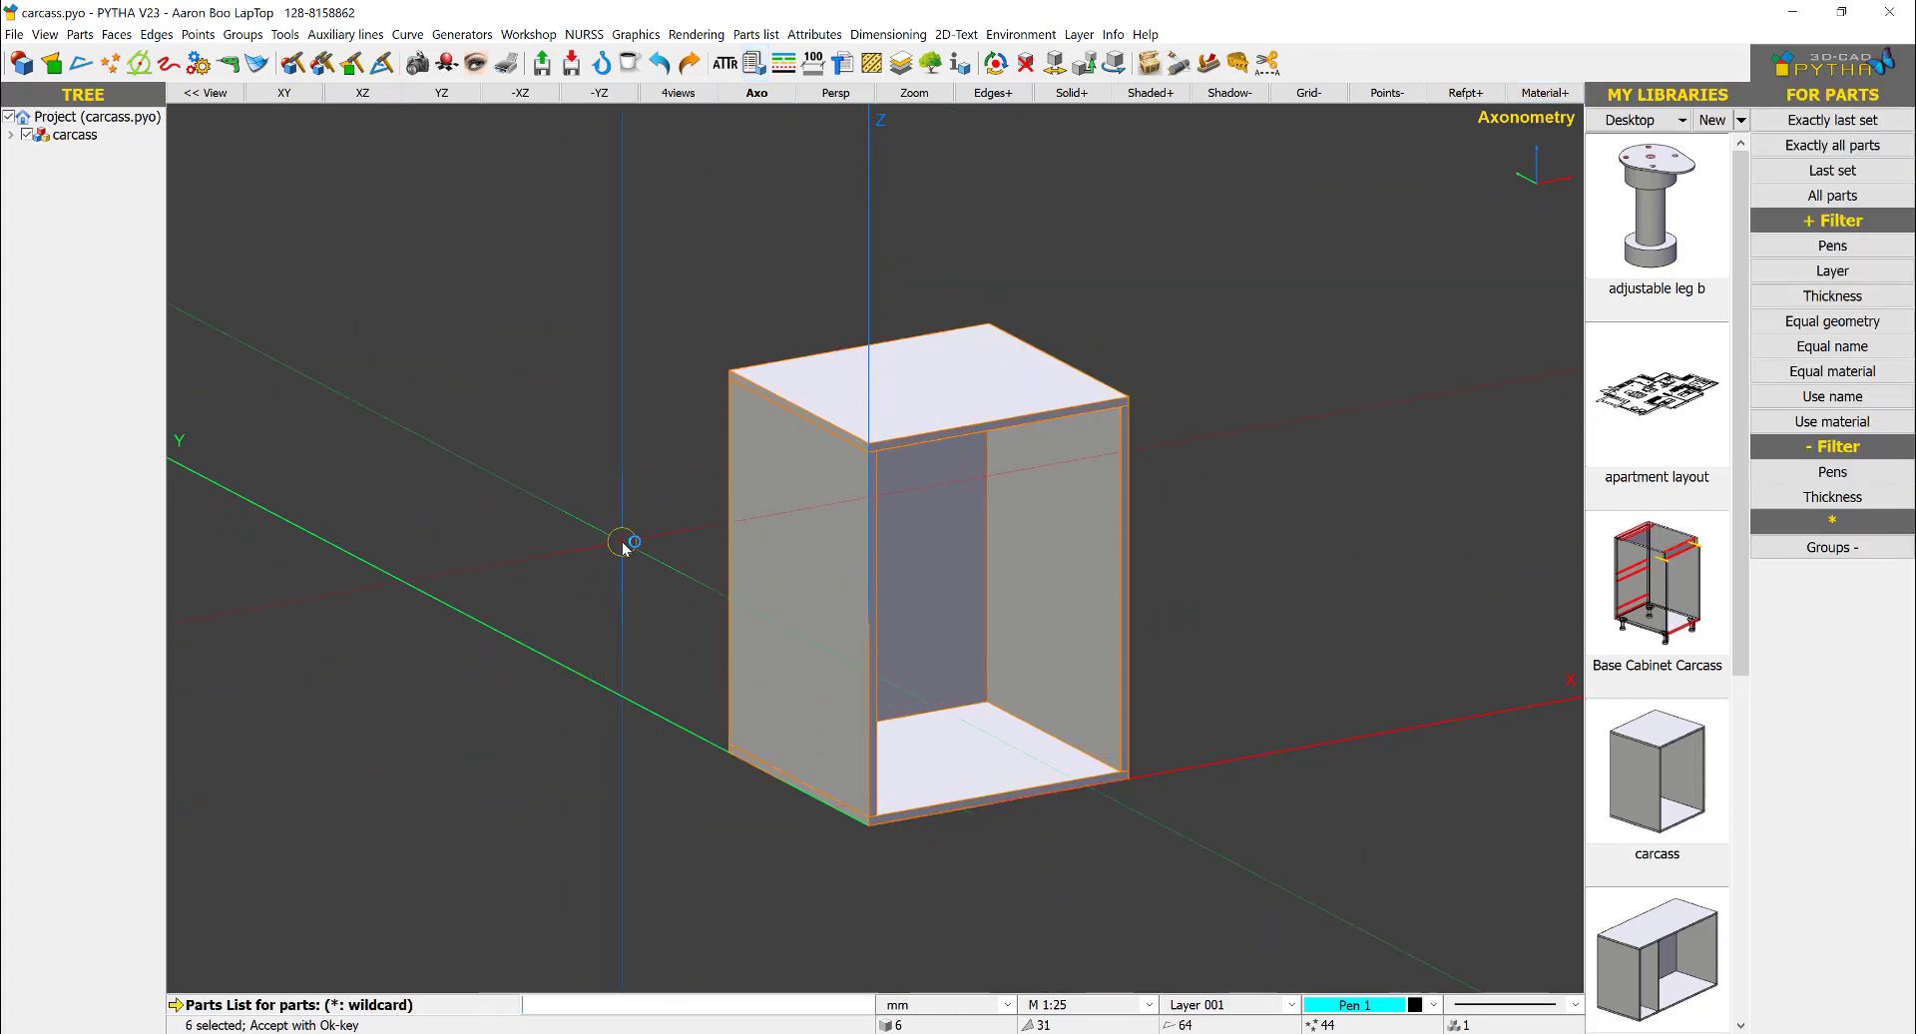
click(754, 64)
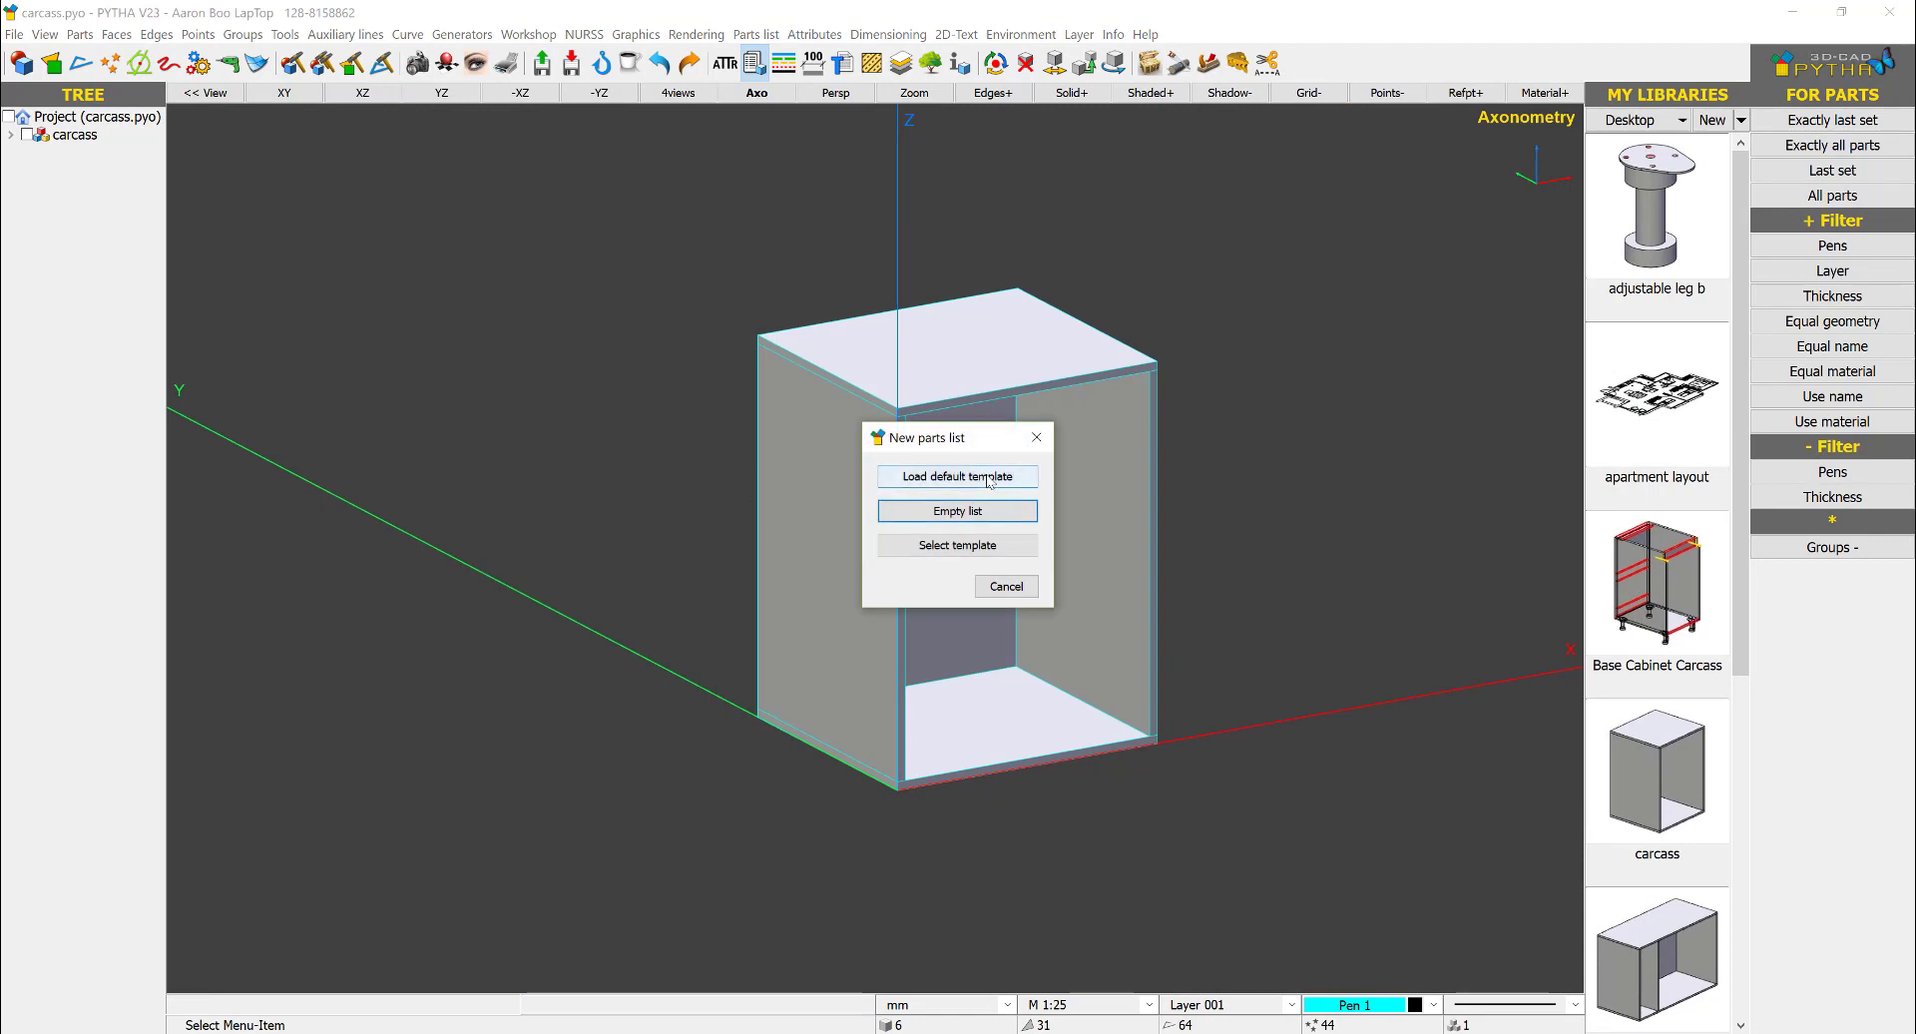
mouse_move(964, 545)
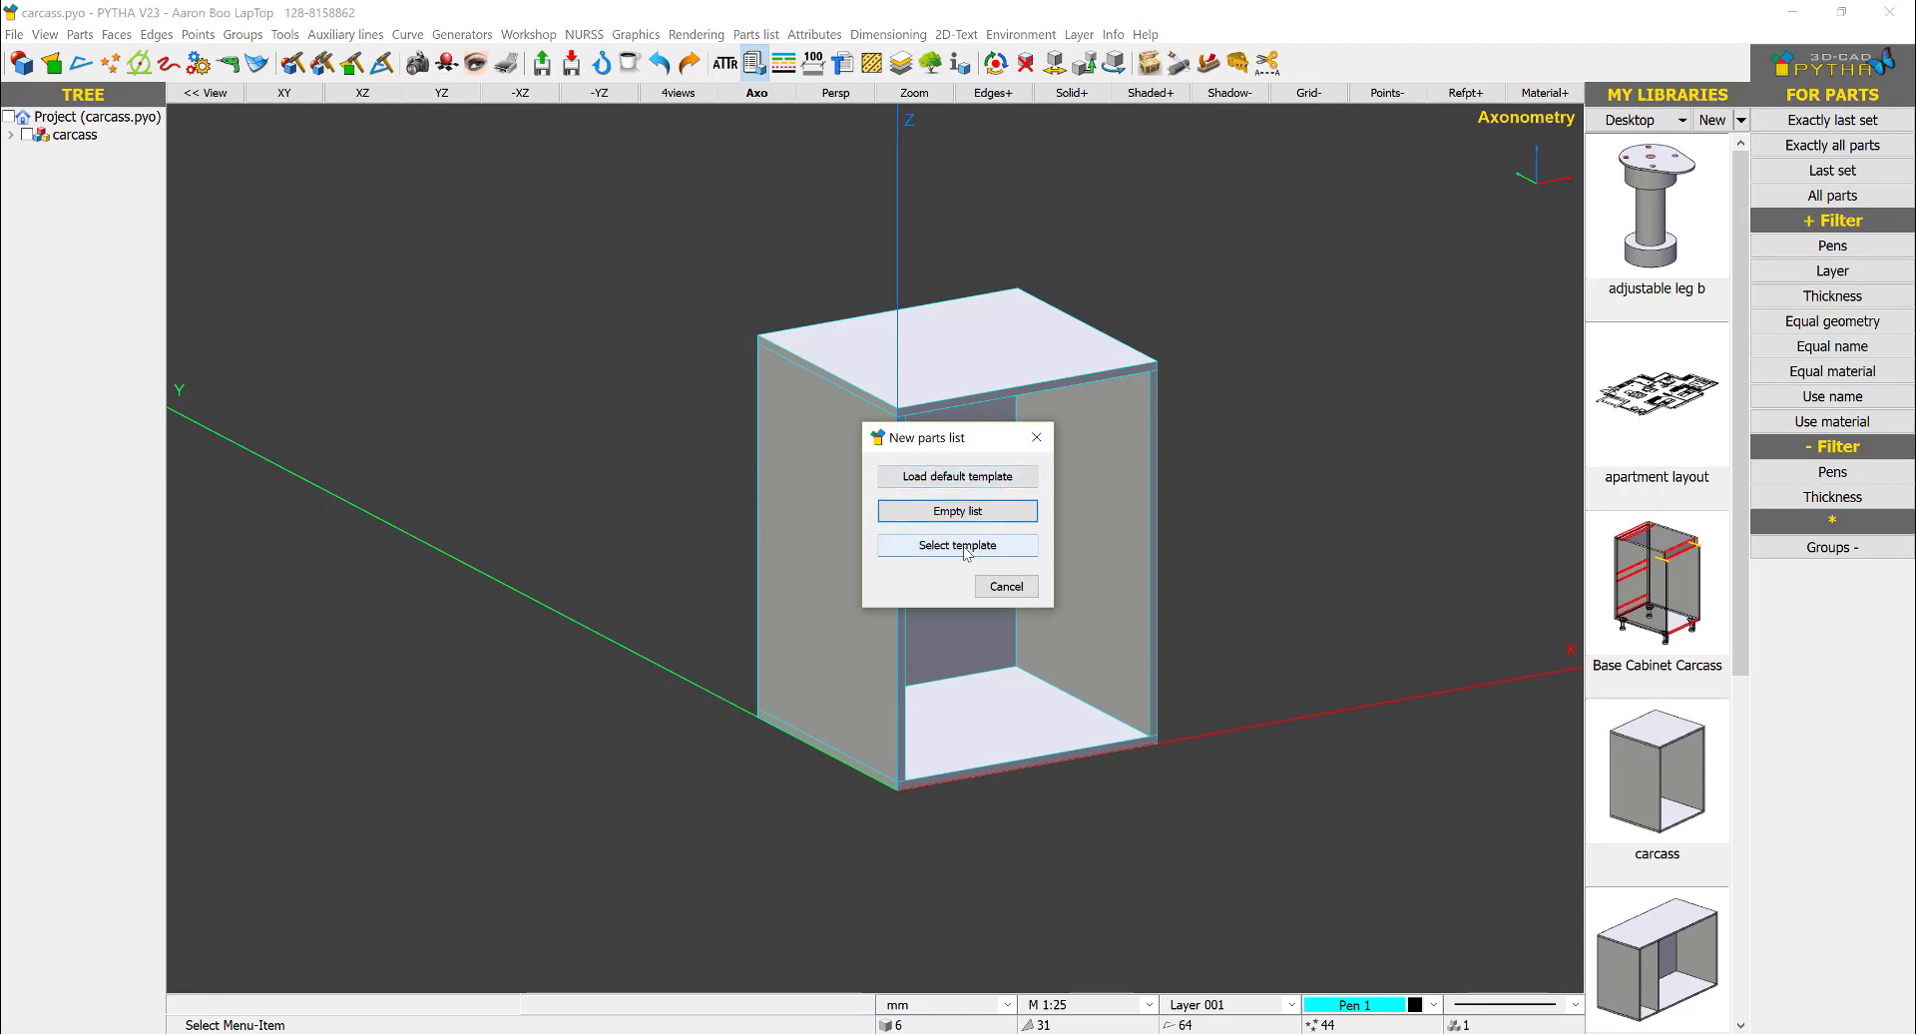
click(956, 545)
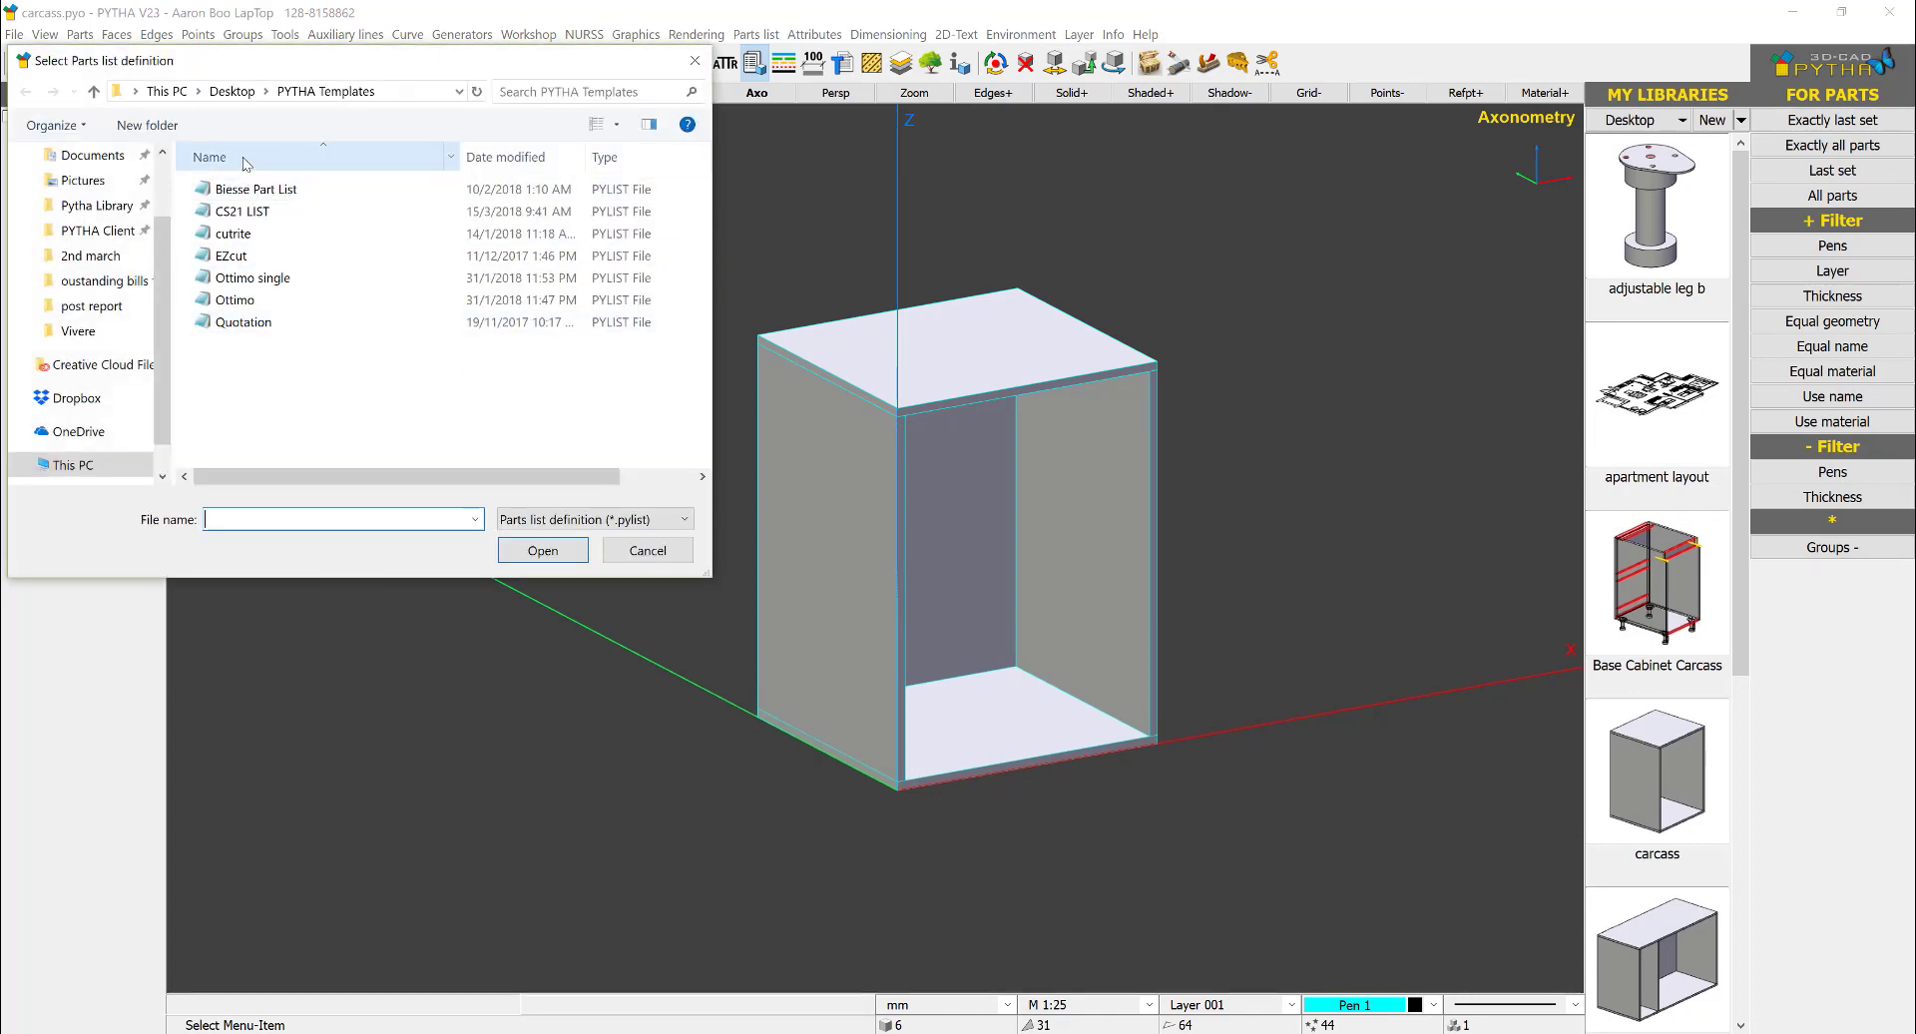
click(231, 233)
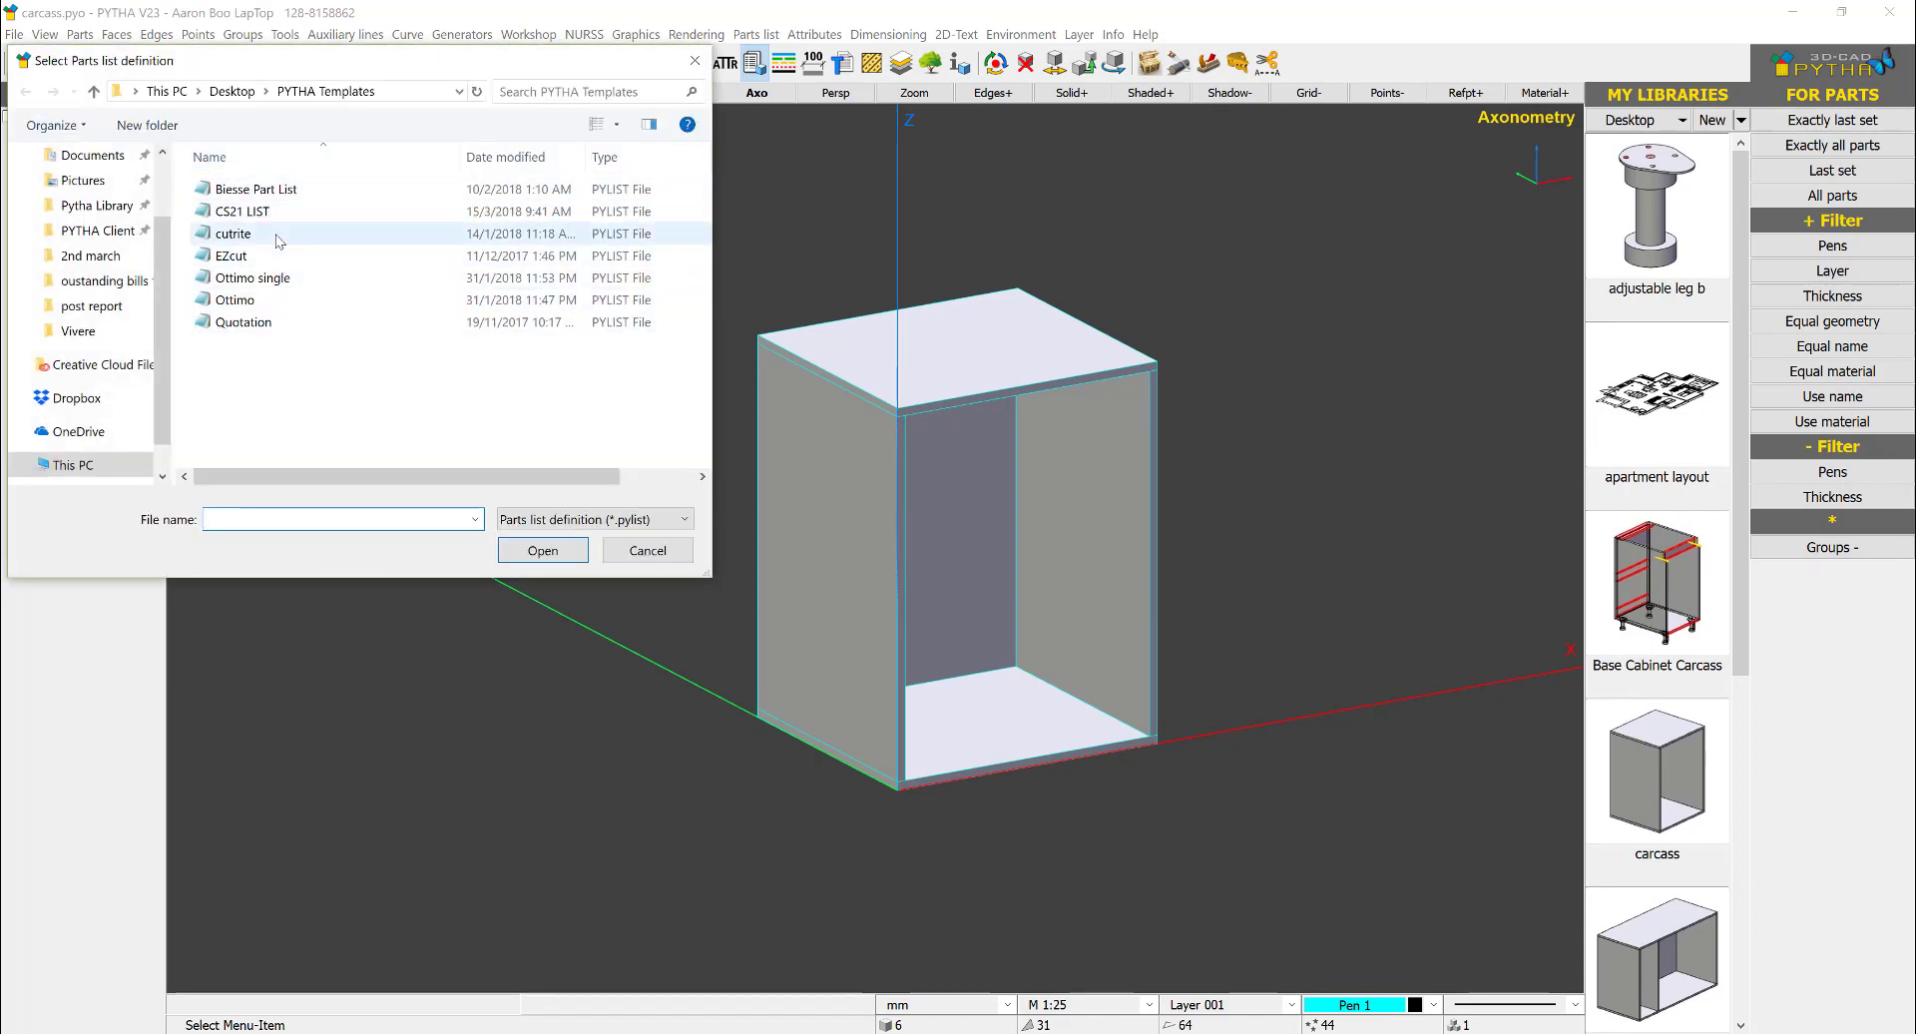
click(232, 233)
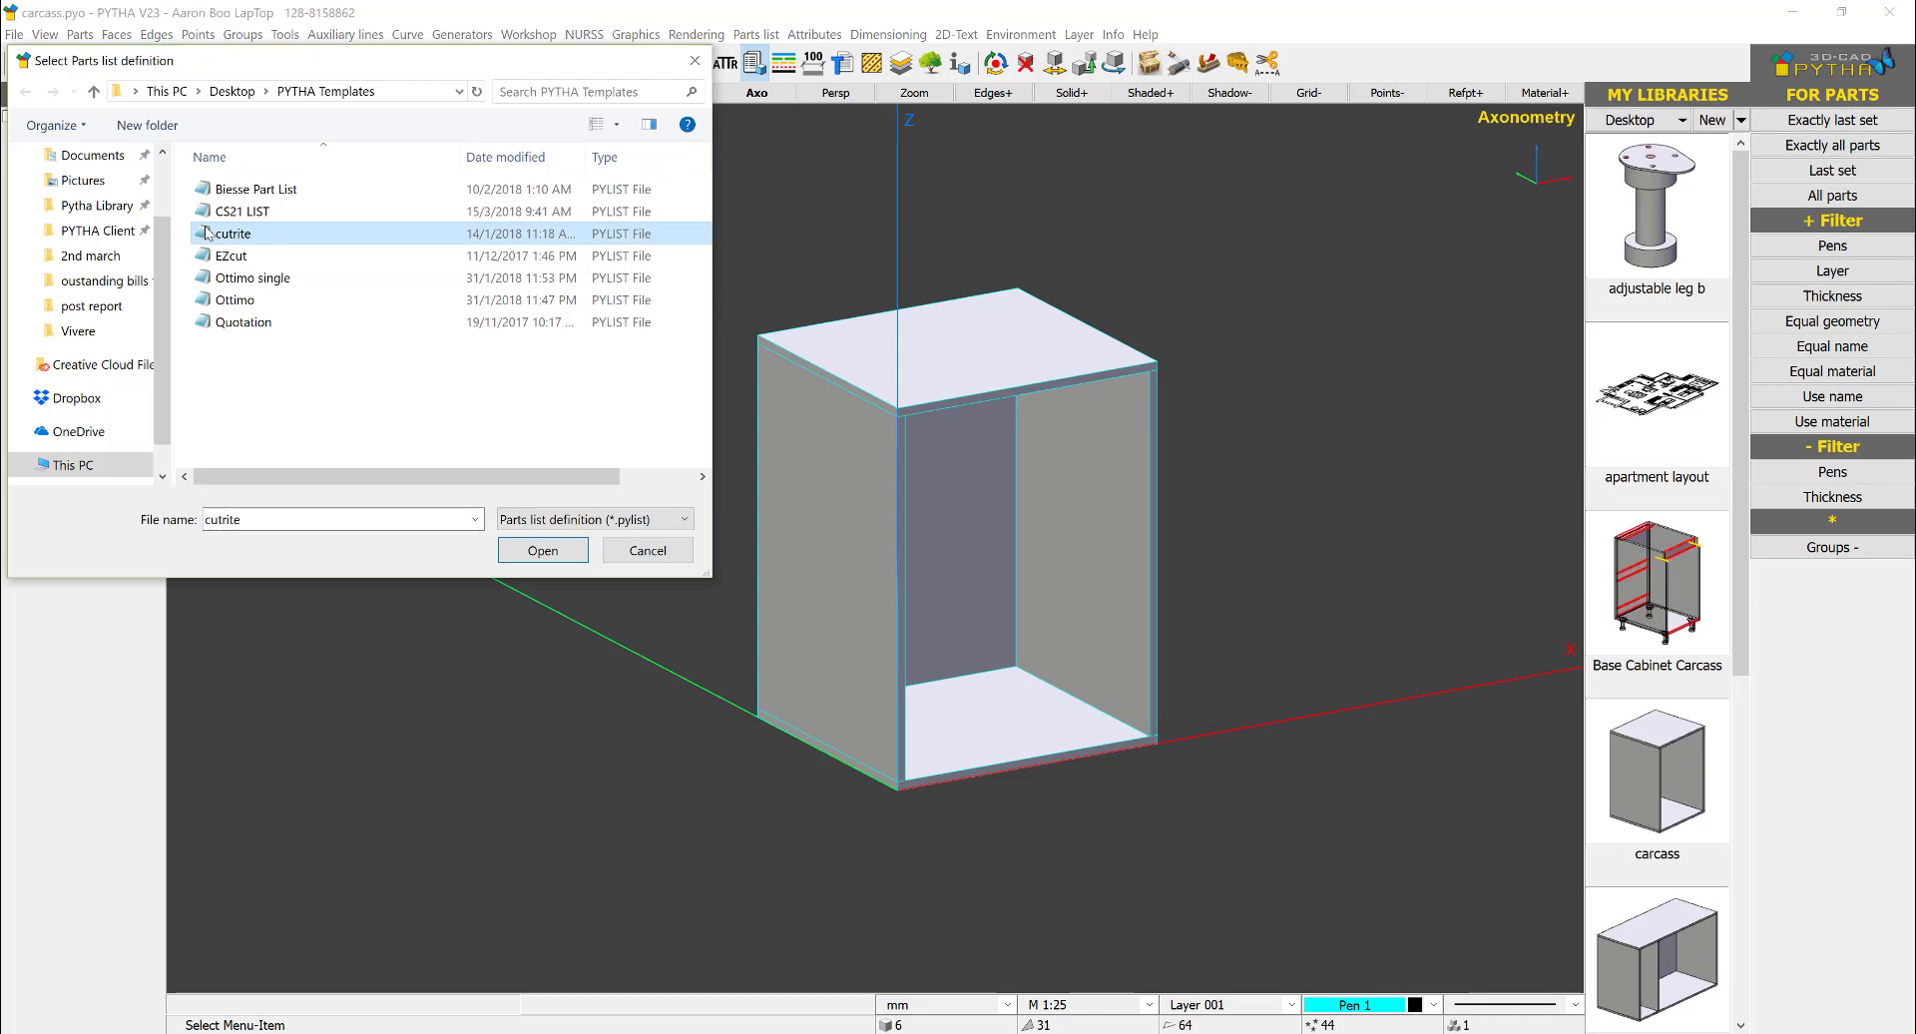
mouse_move(252, 236)
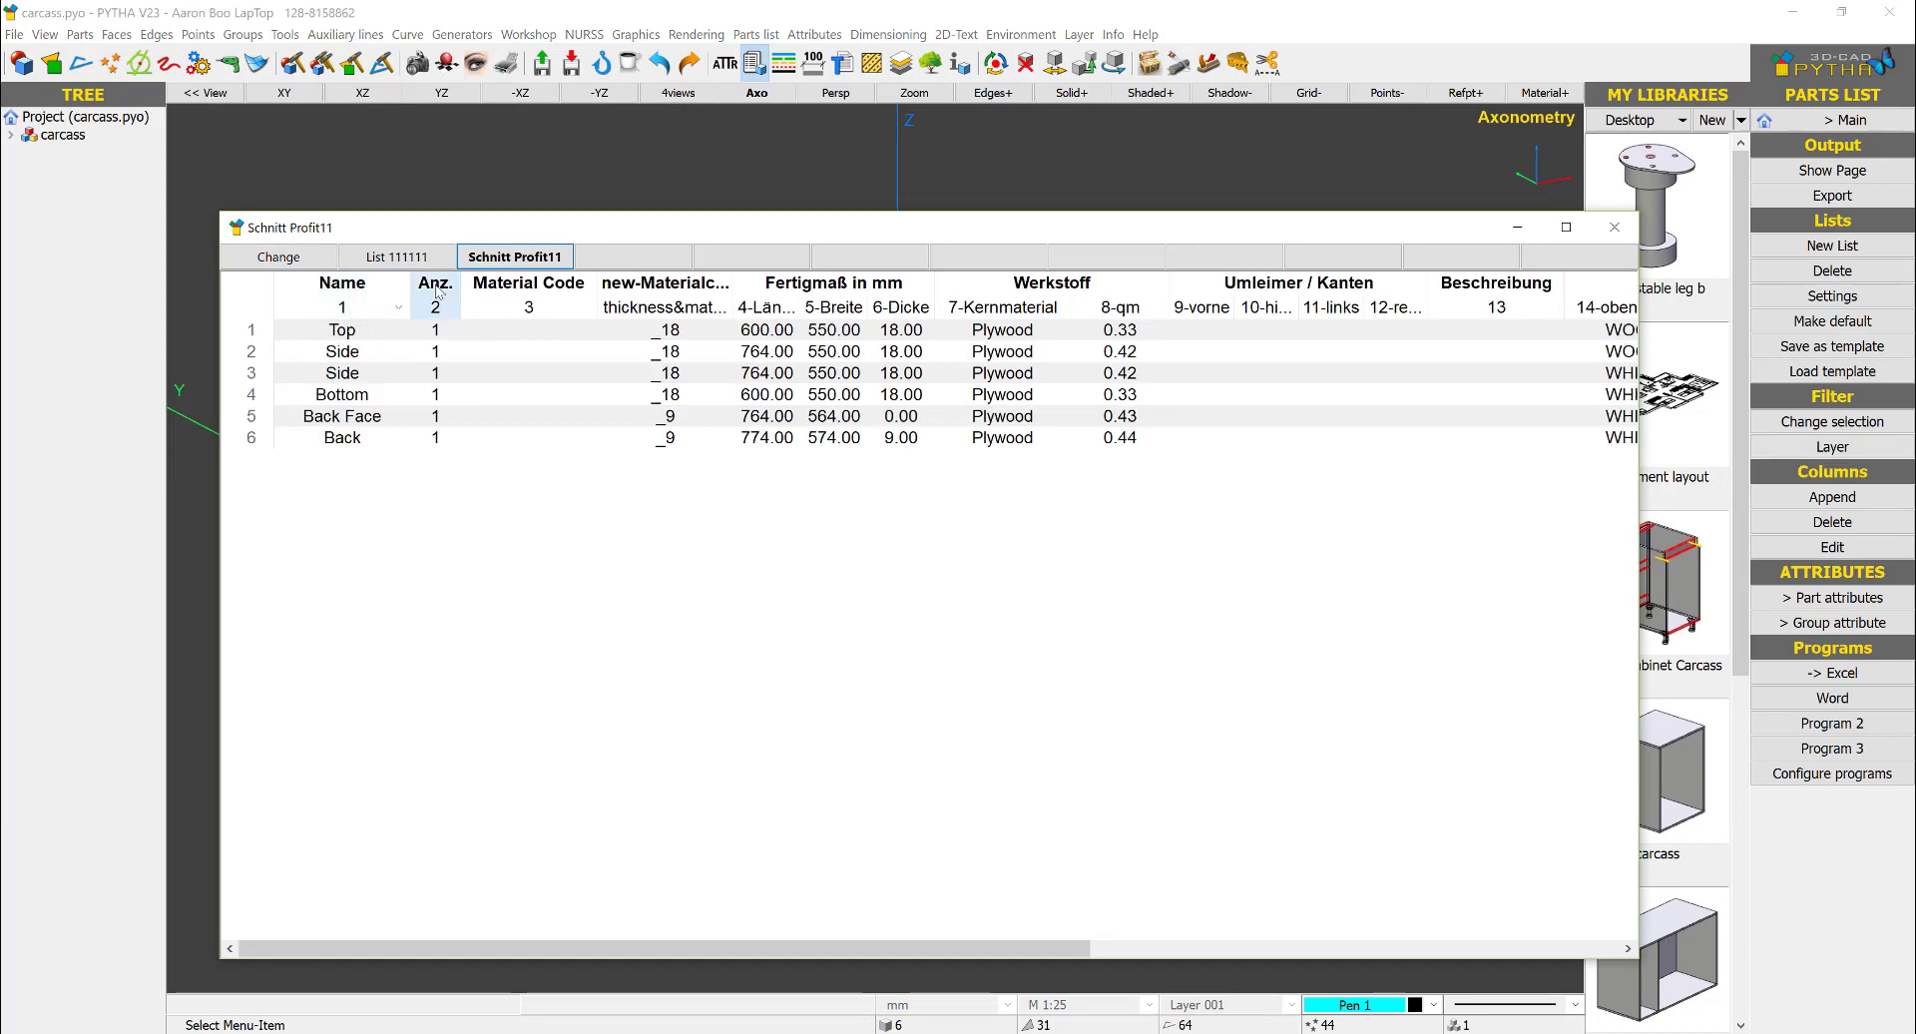
click(526, 306)
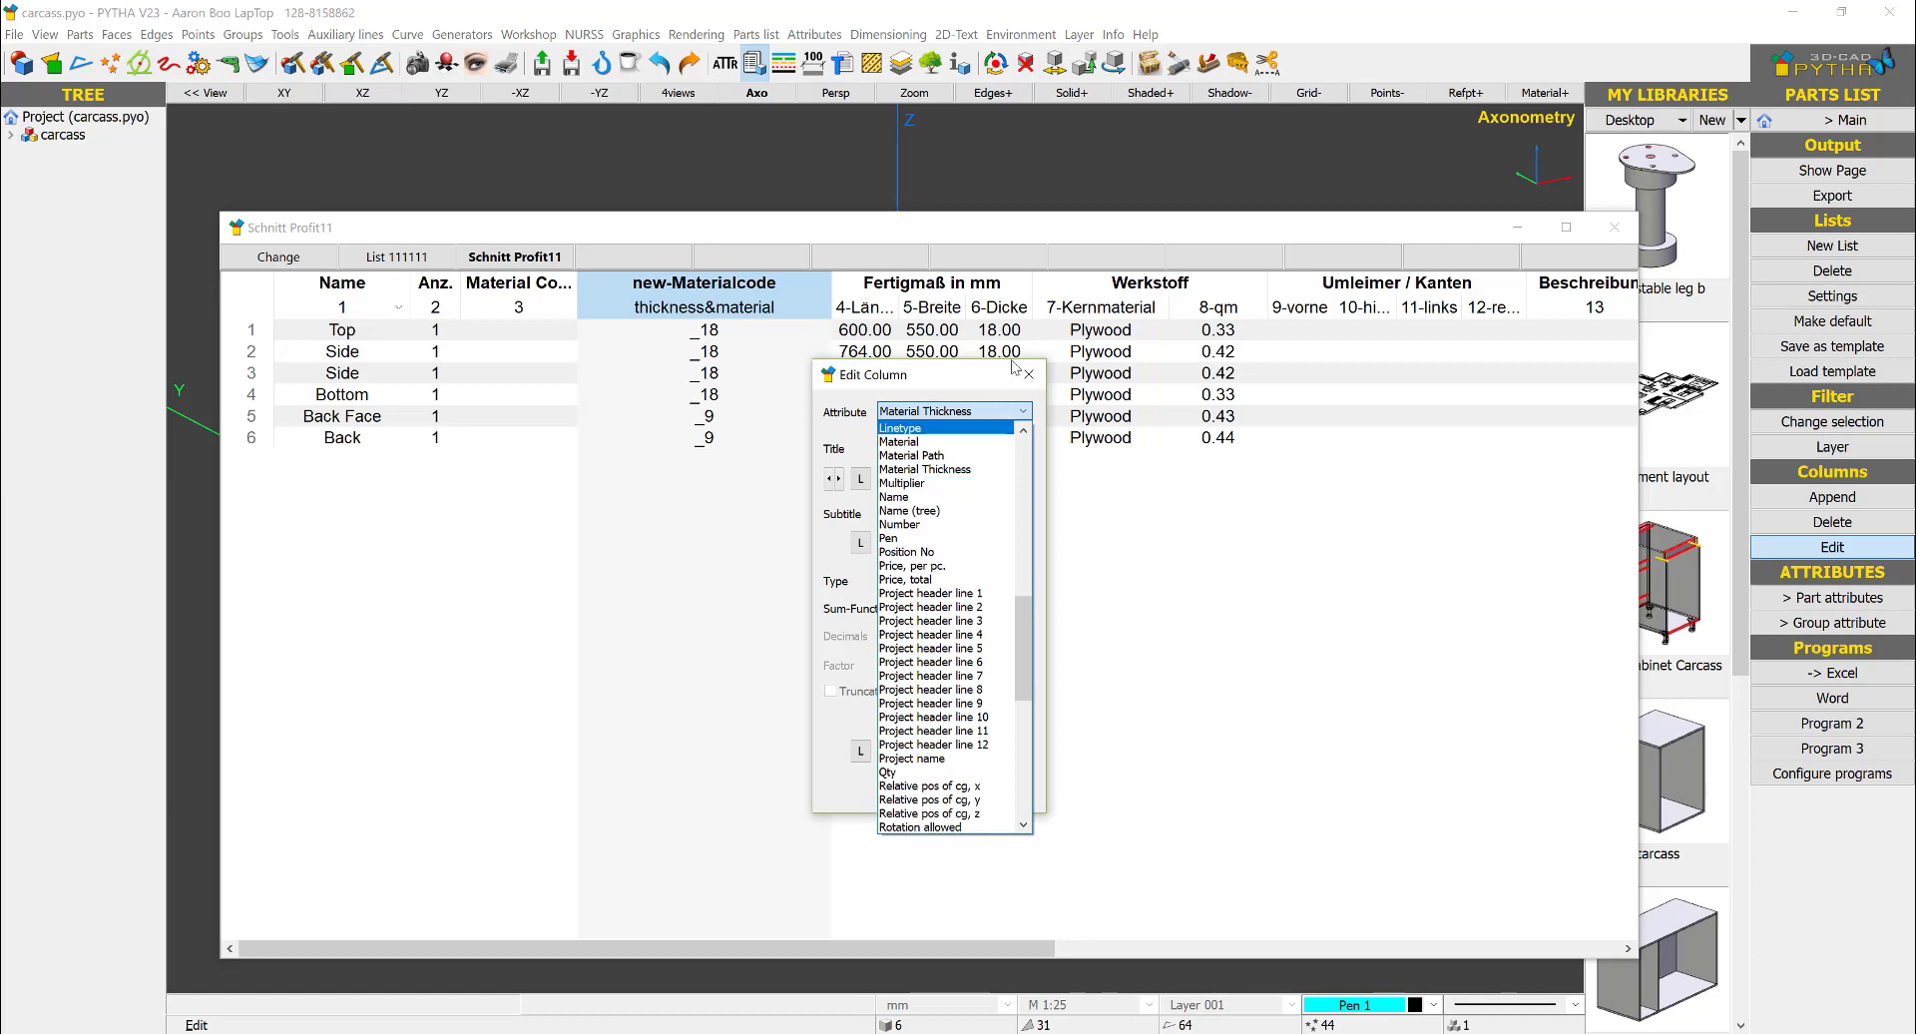
click(1029, 373)
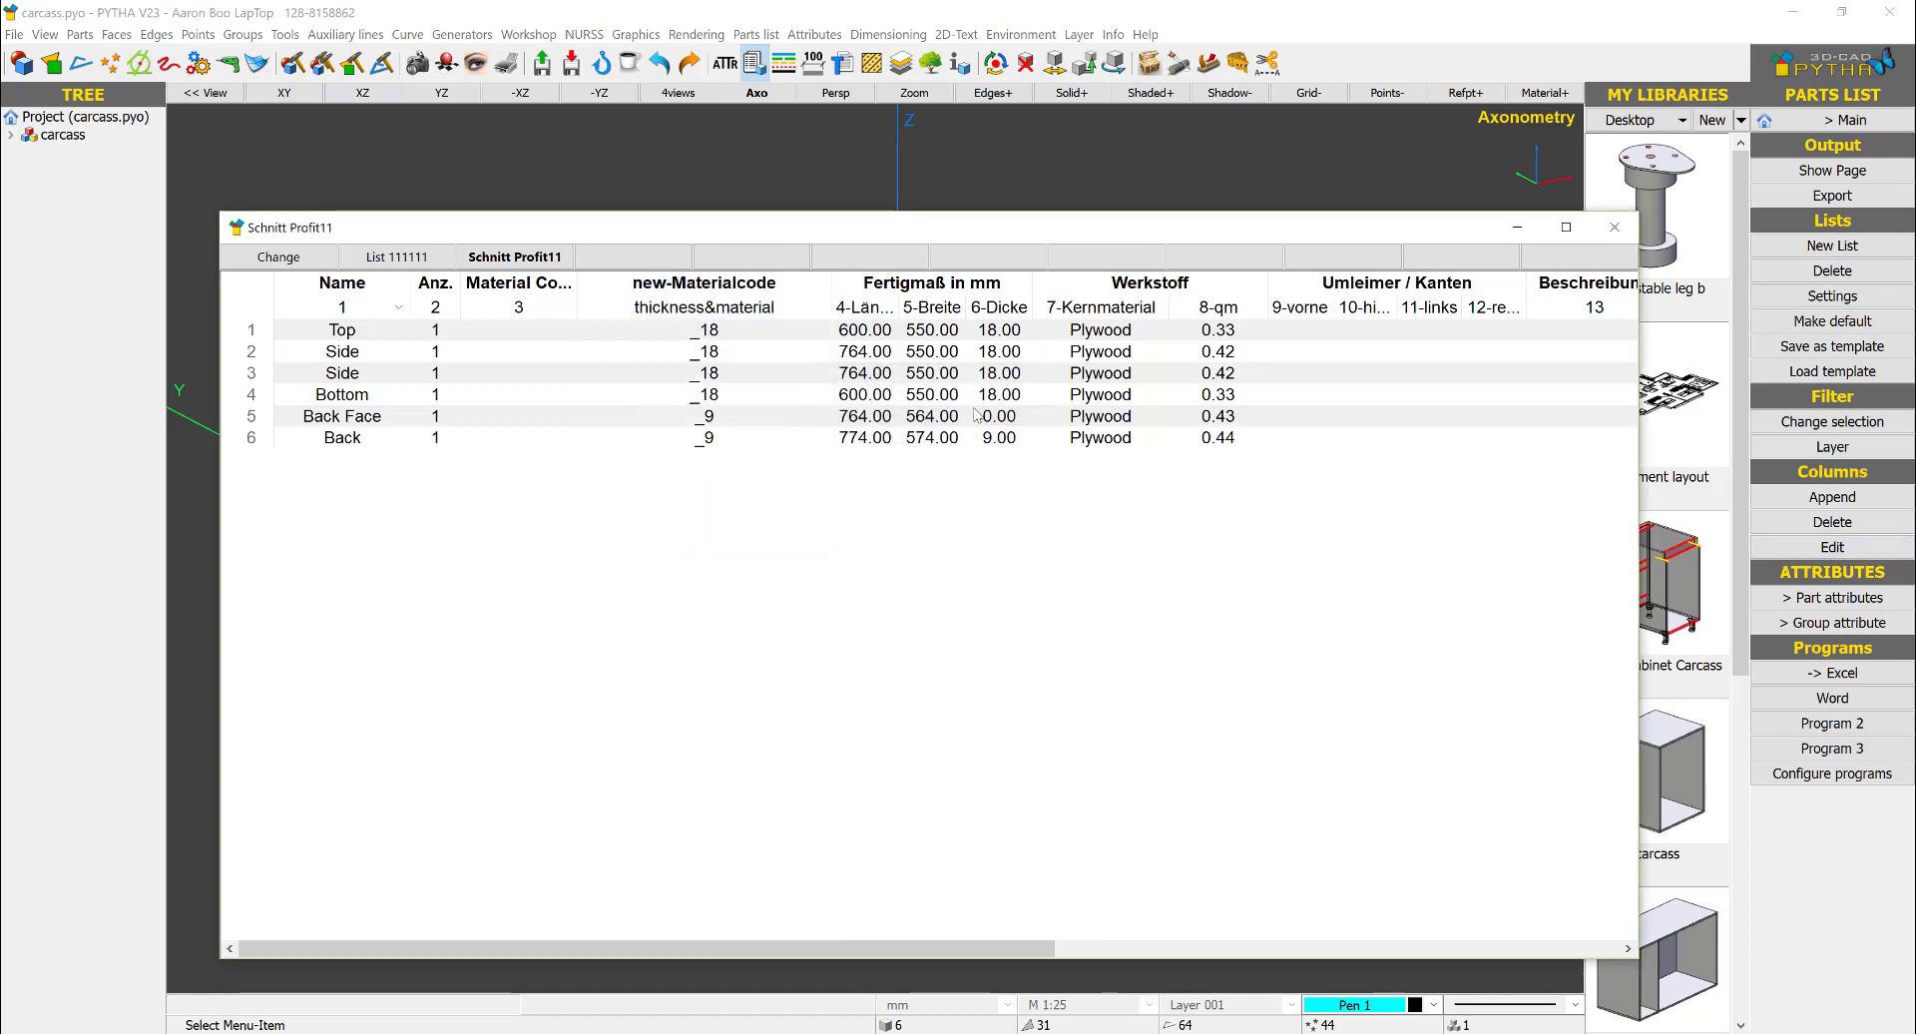
click(931, 282)
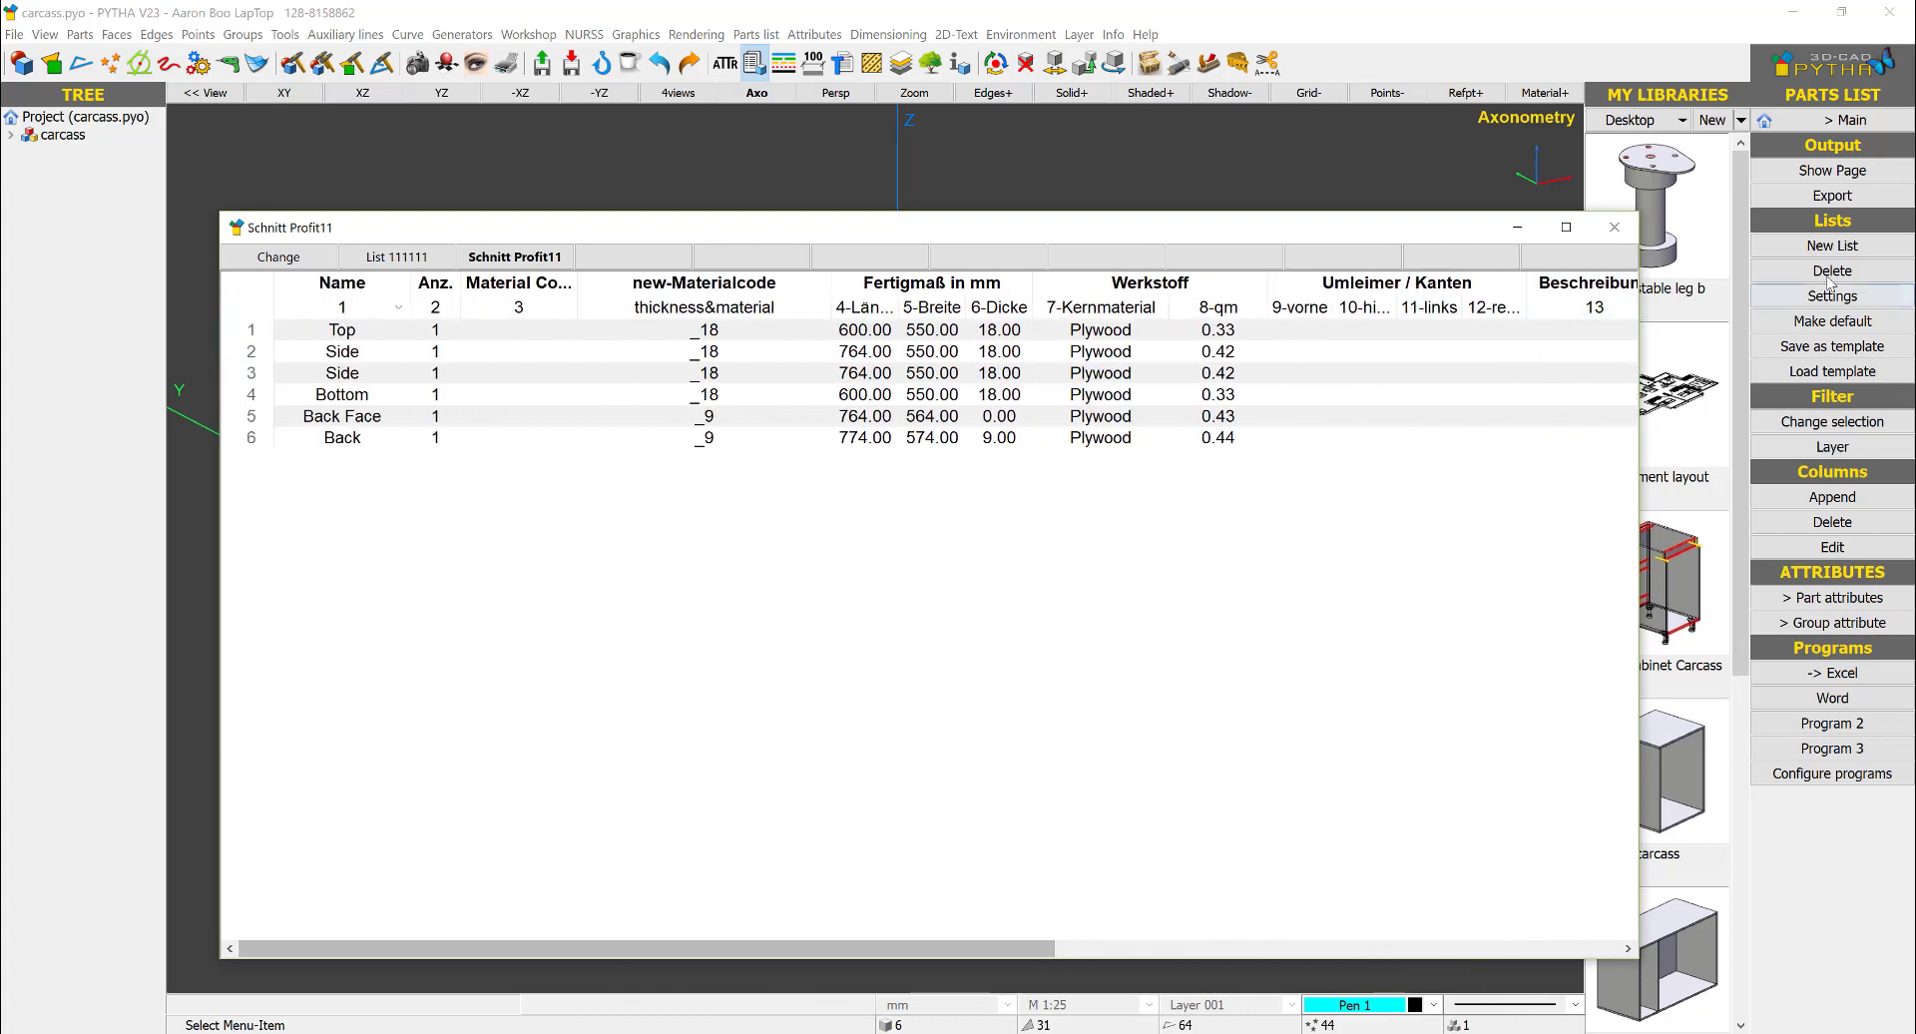
Step: Export the parts list to the Desktop as a CSV file named carcass and review its columns
click(1829, 193)
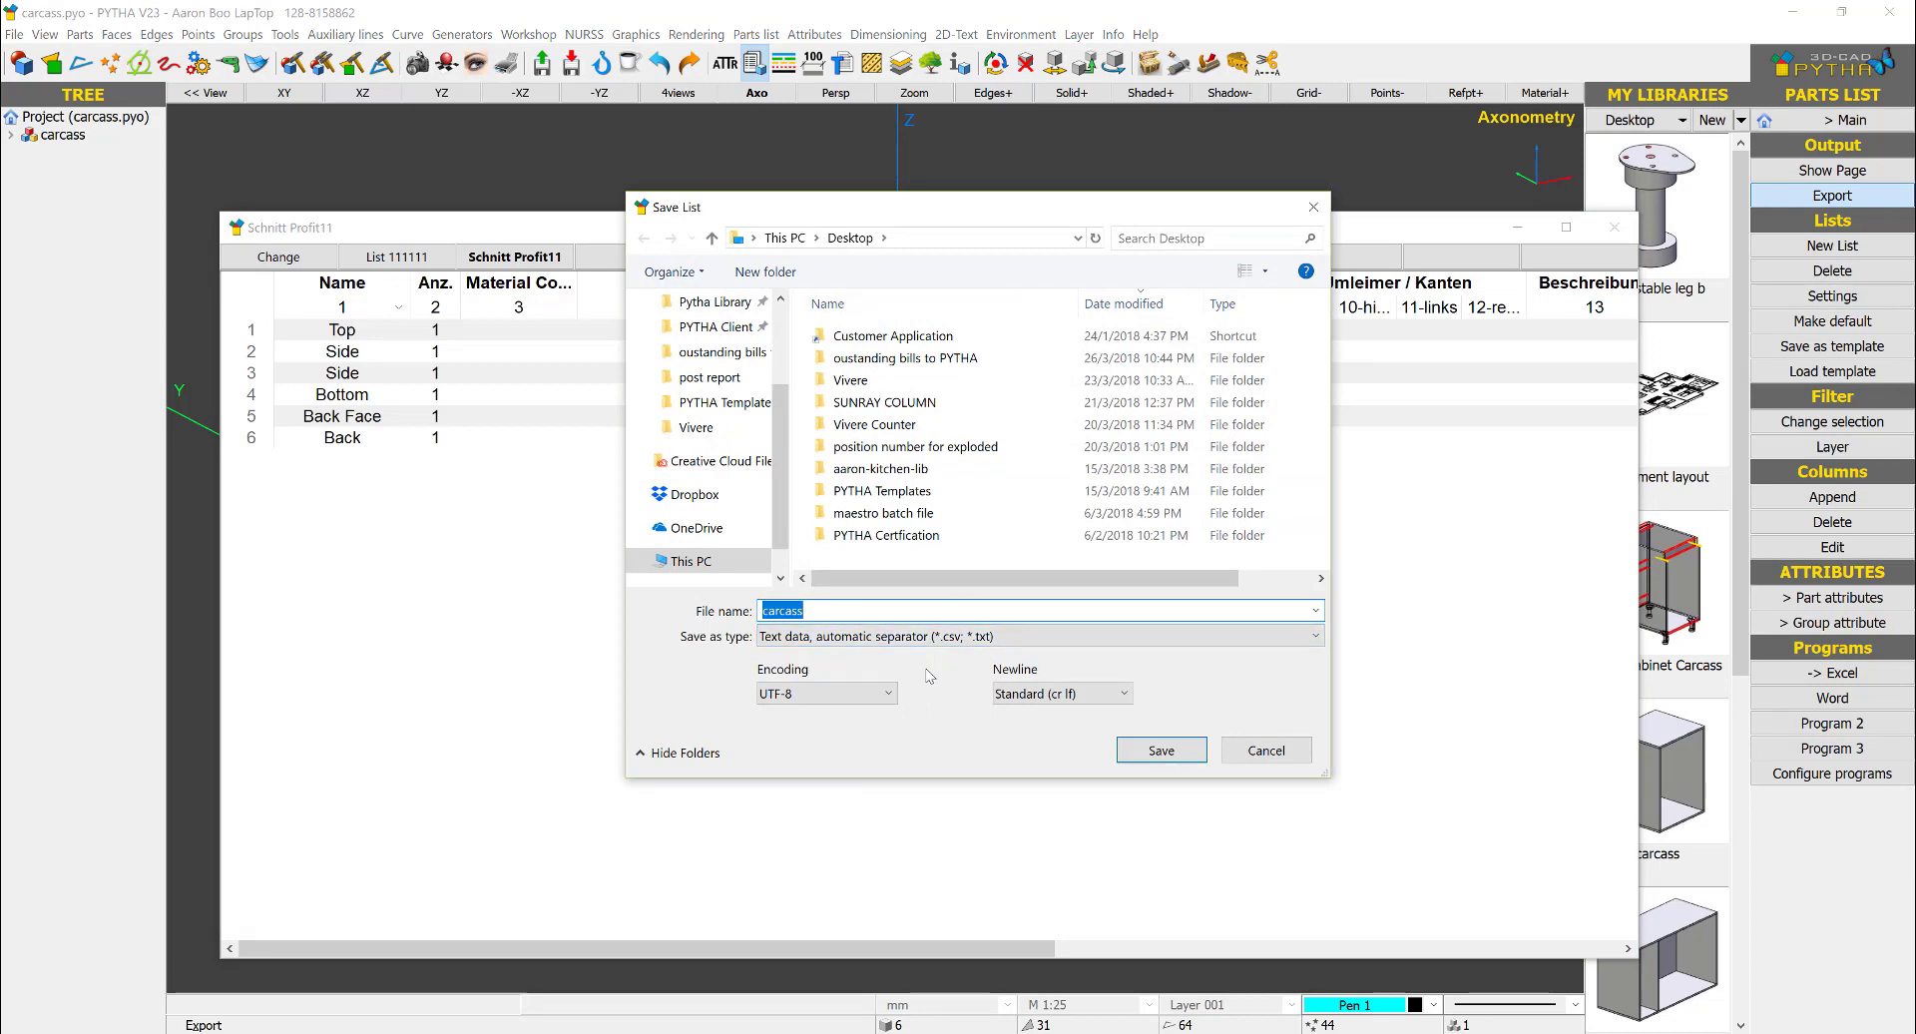
click(1157, 748)
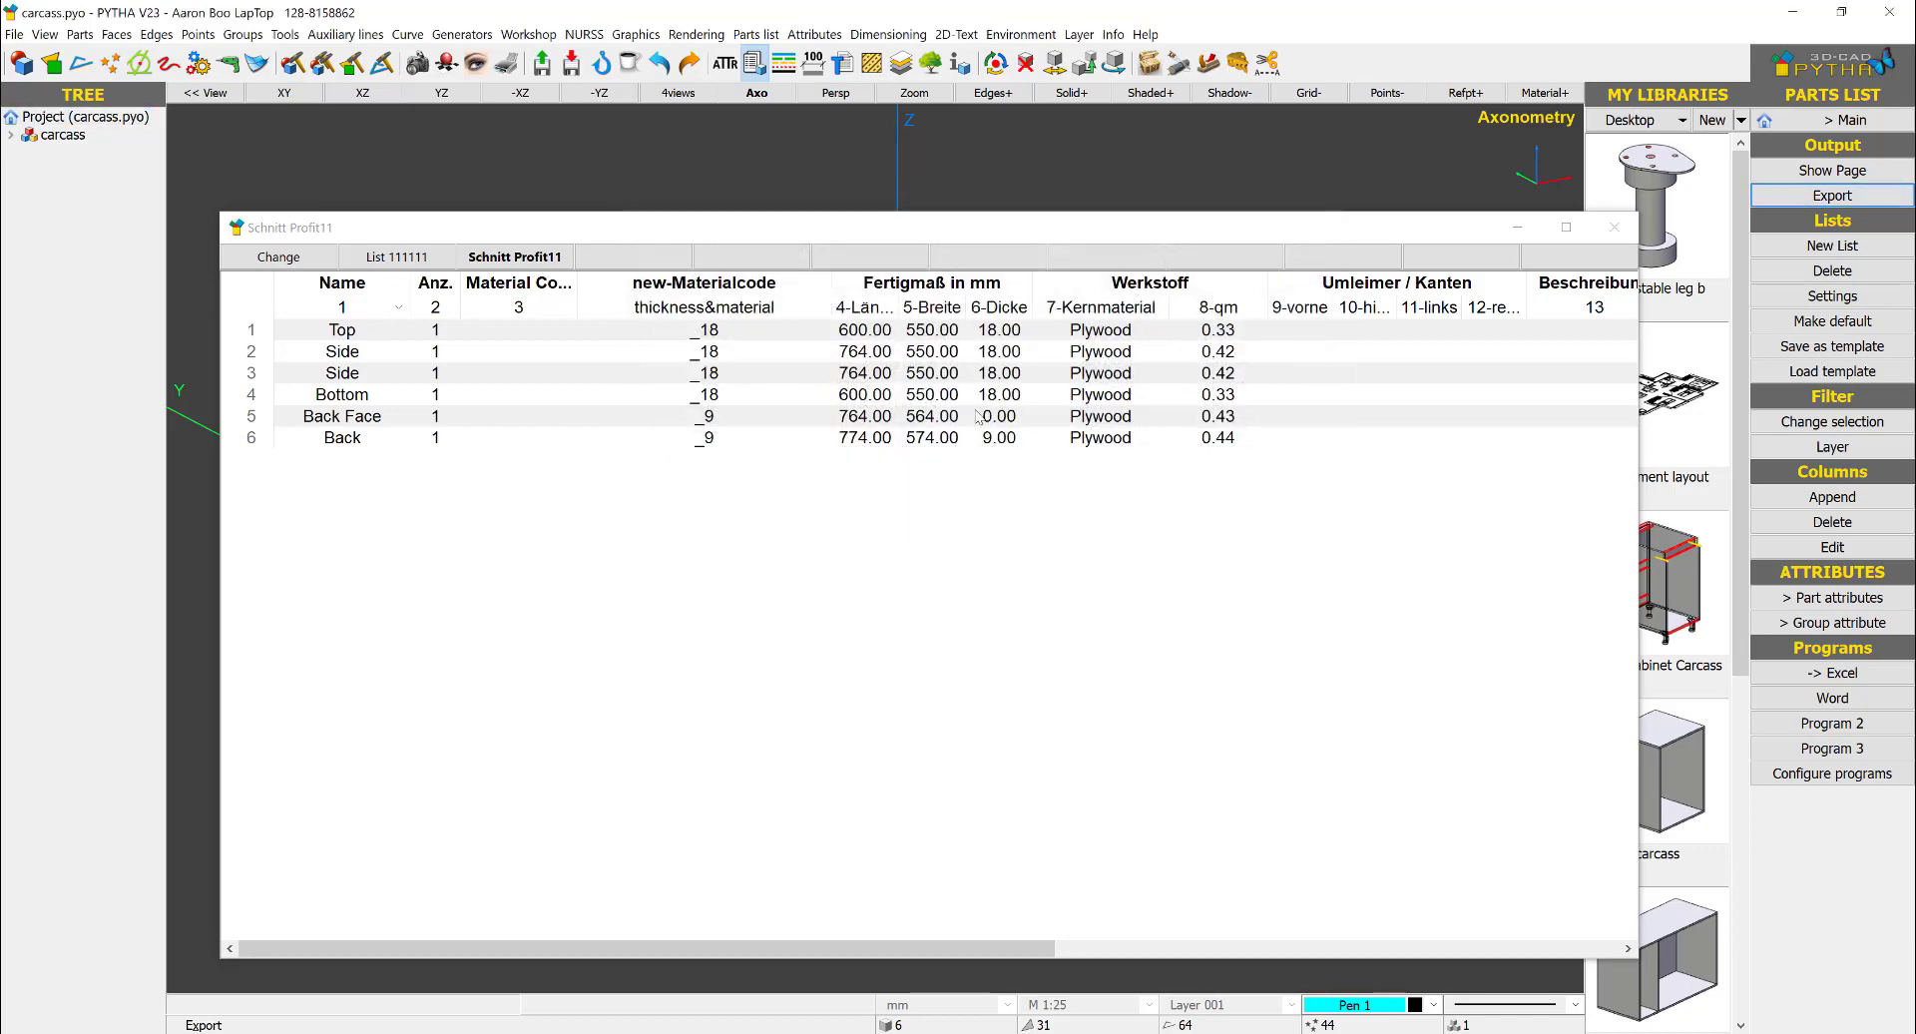
click(704, 294)
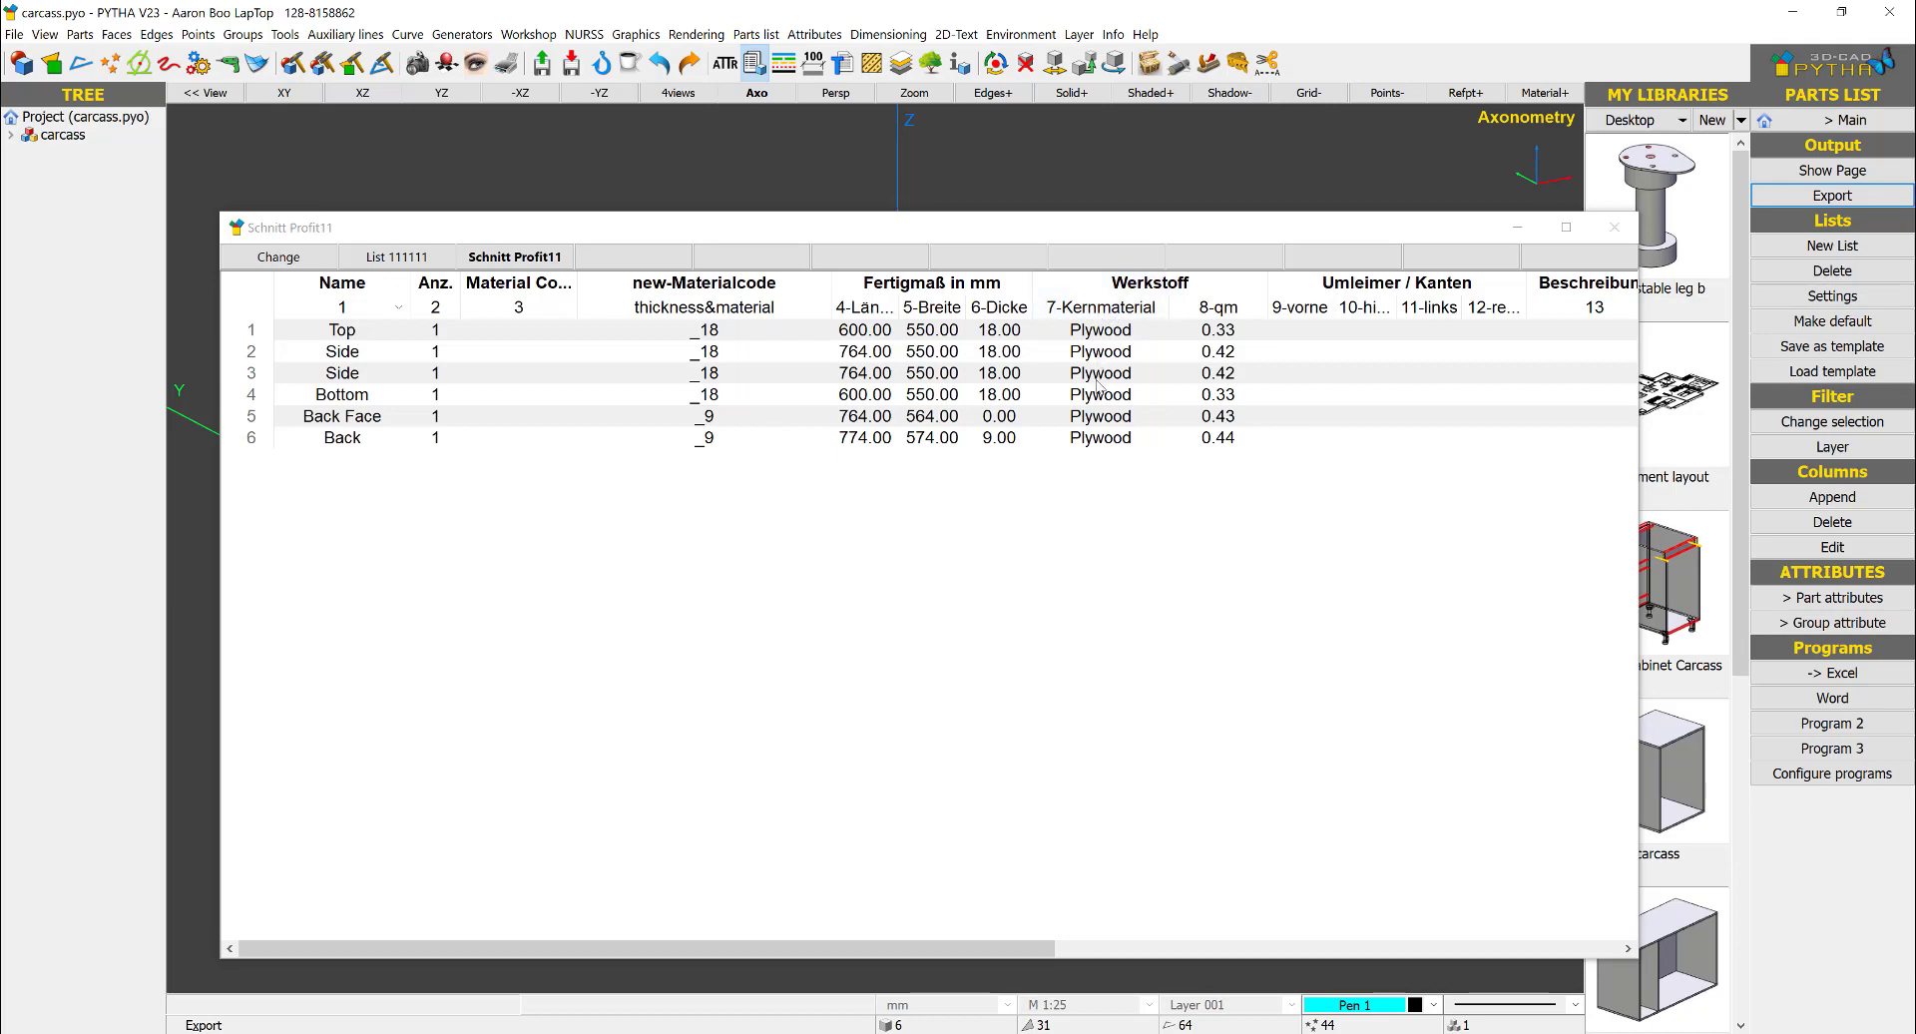
mouse_move(1098, 329)
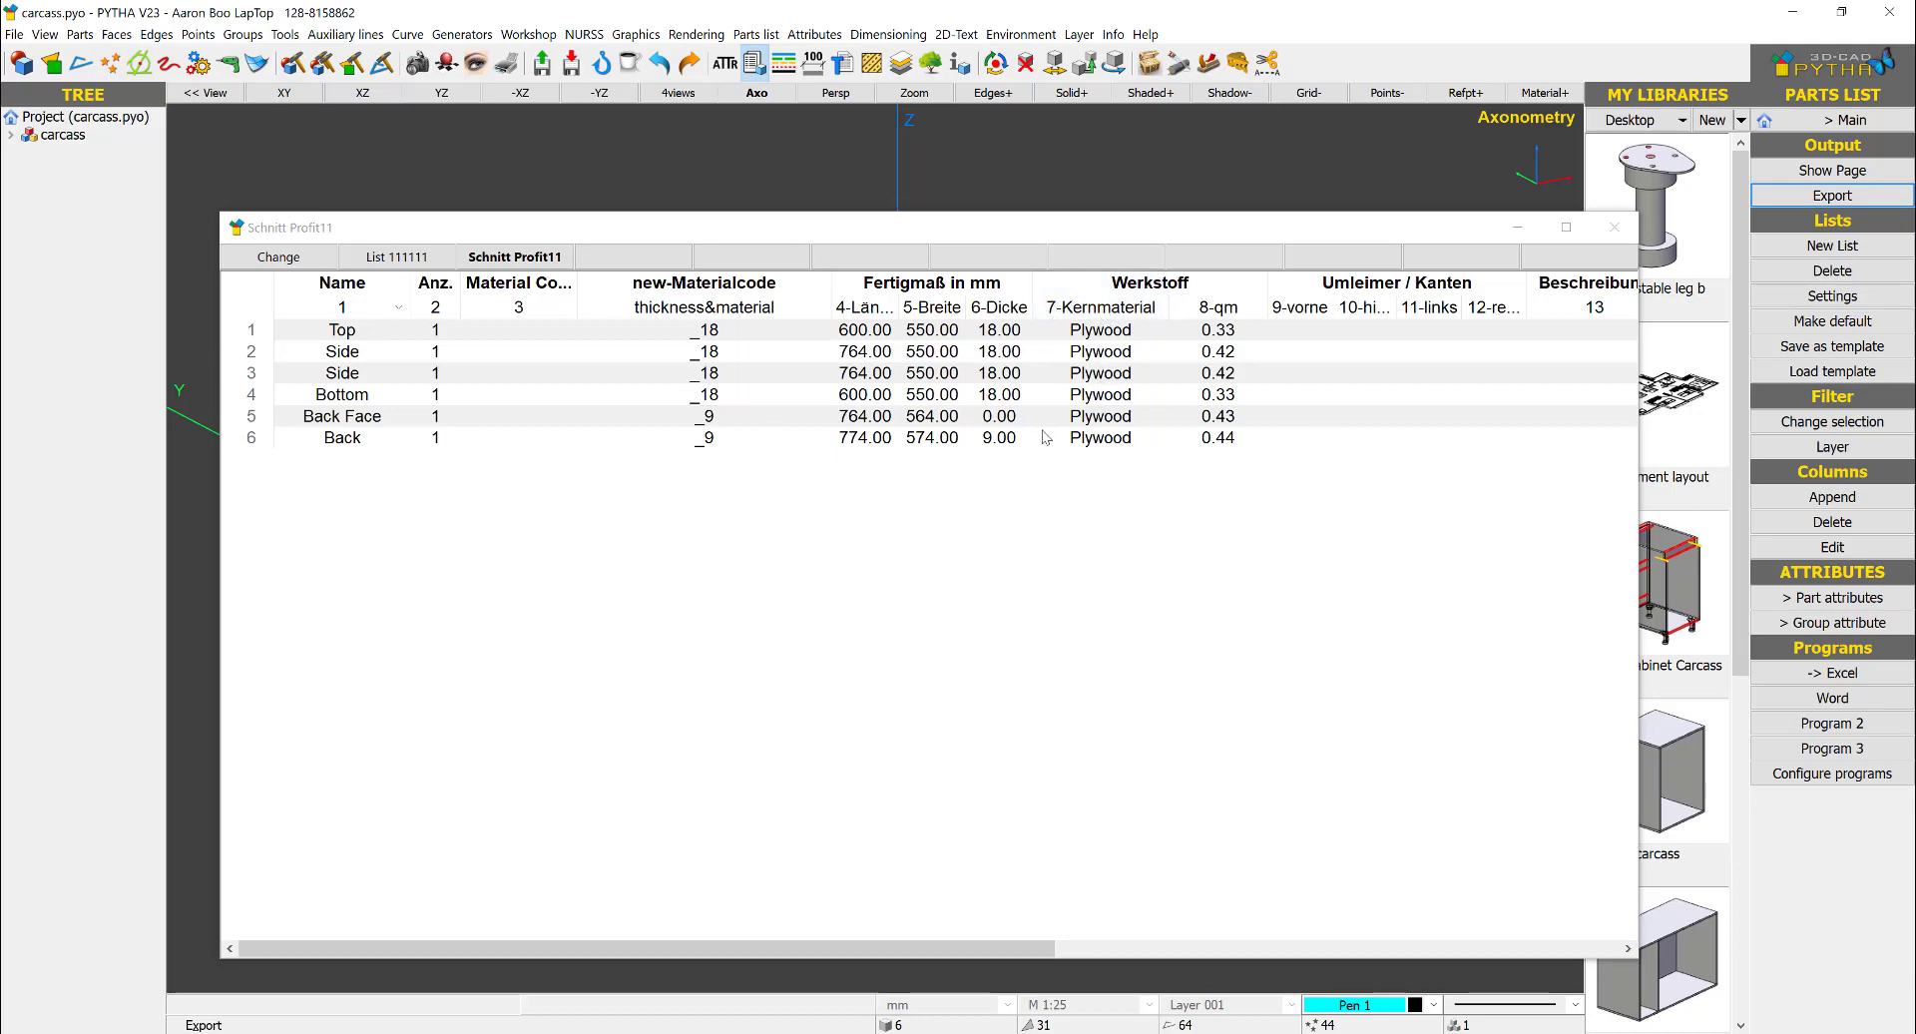
mouse_move(1029, 351)
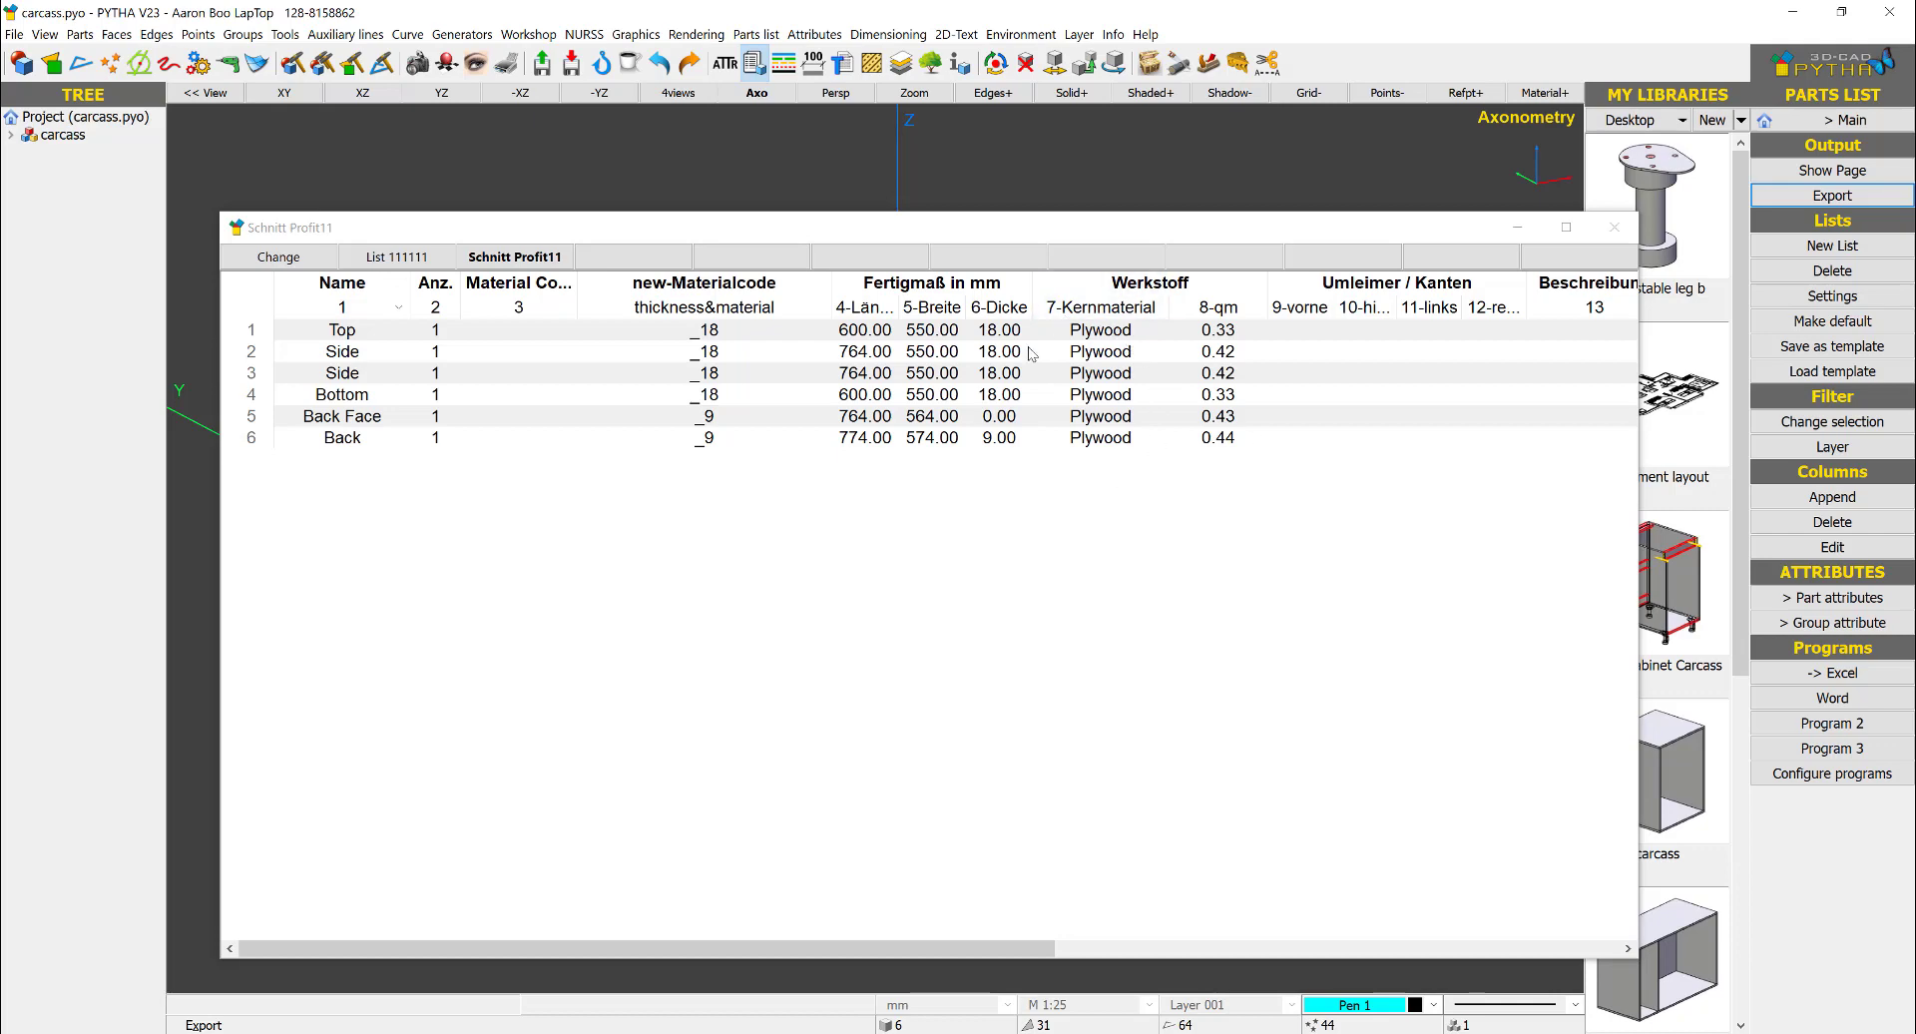
mouse_move(723, 379)
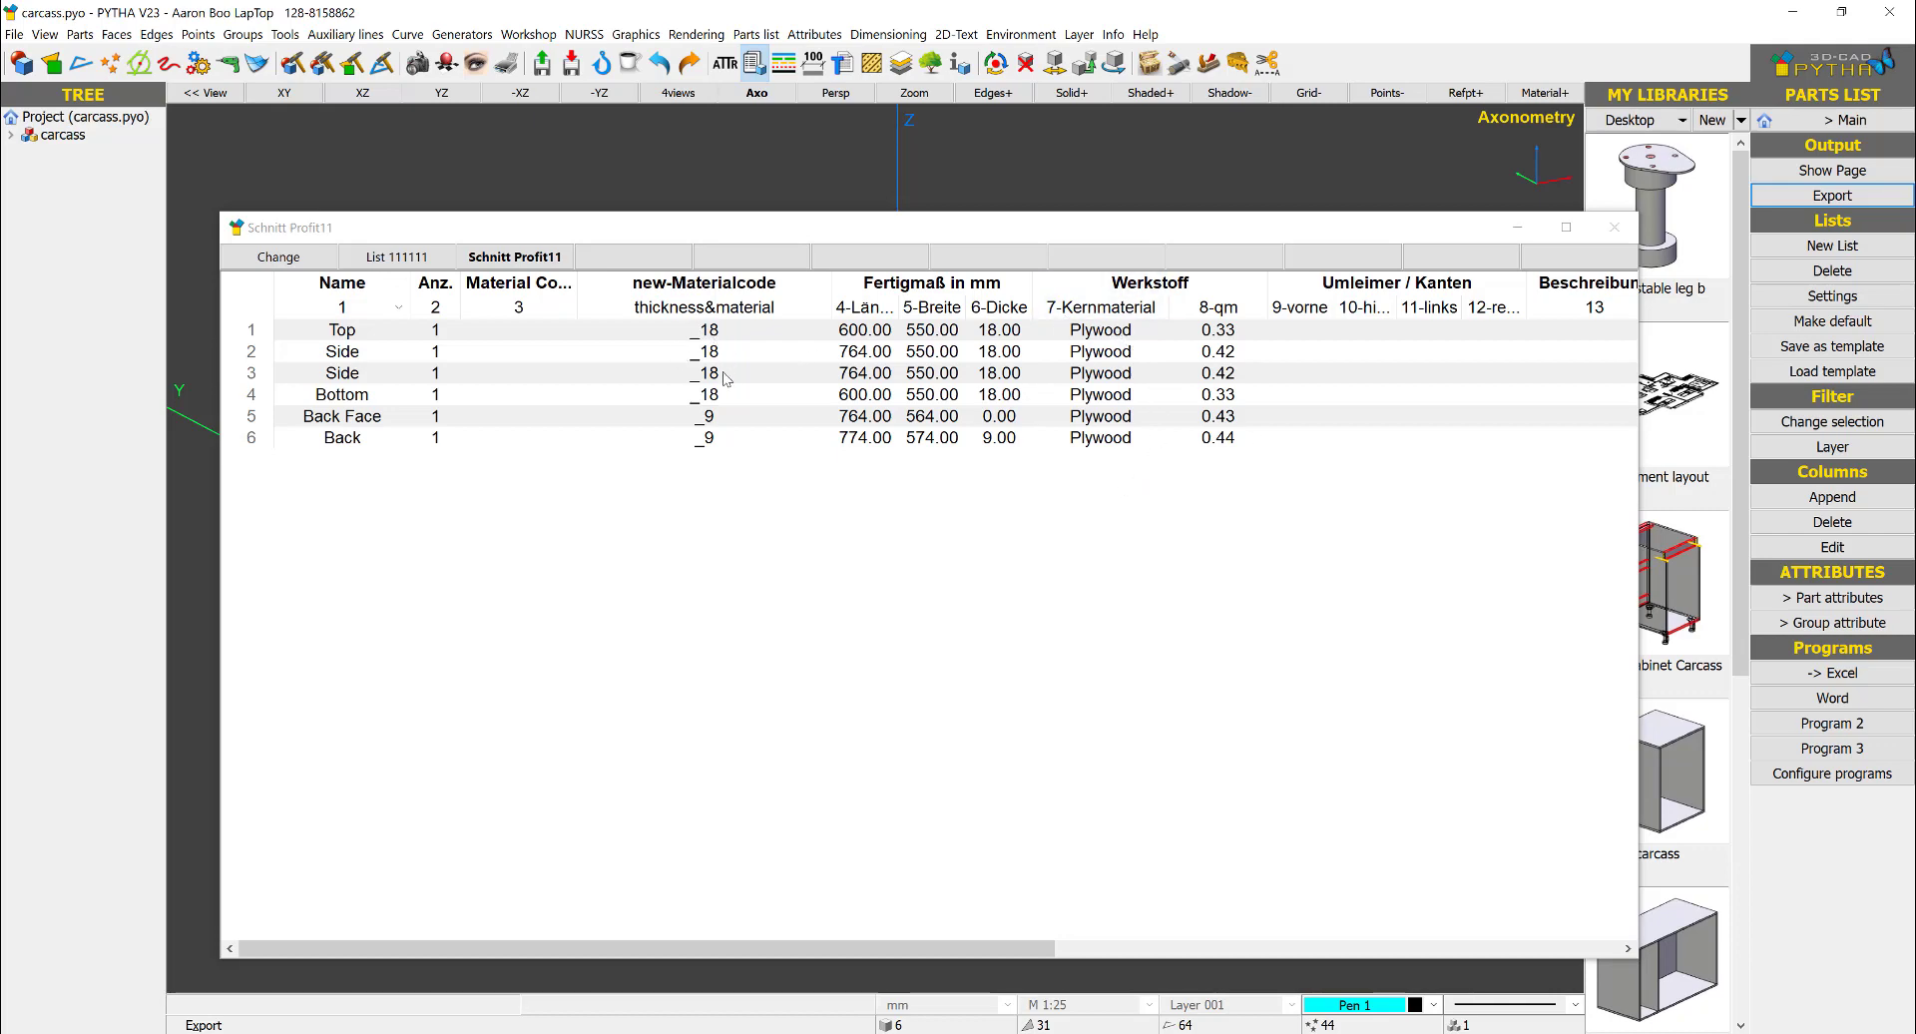
mouse_move(956, 934)
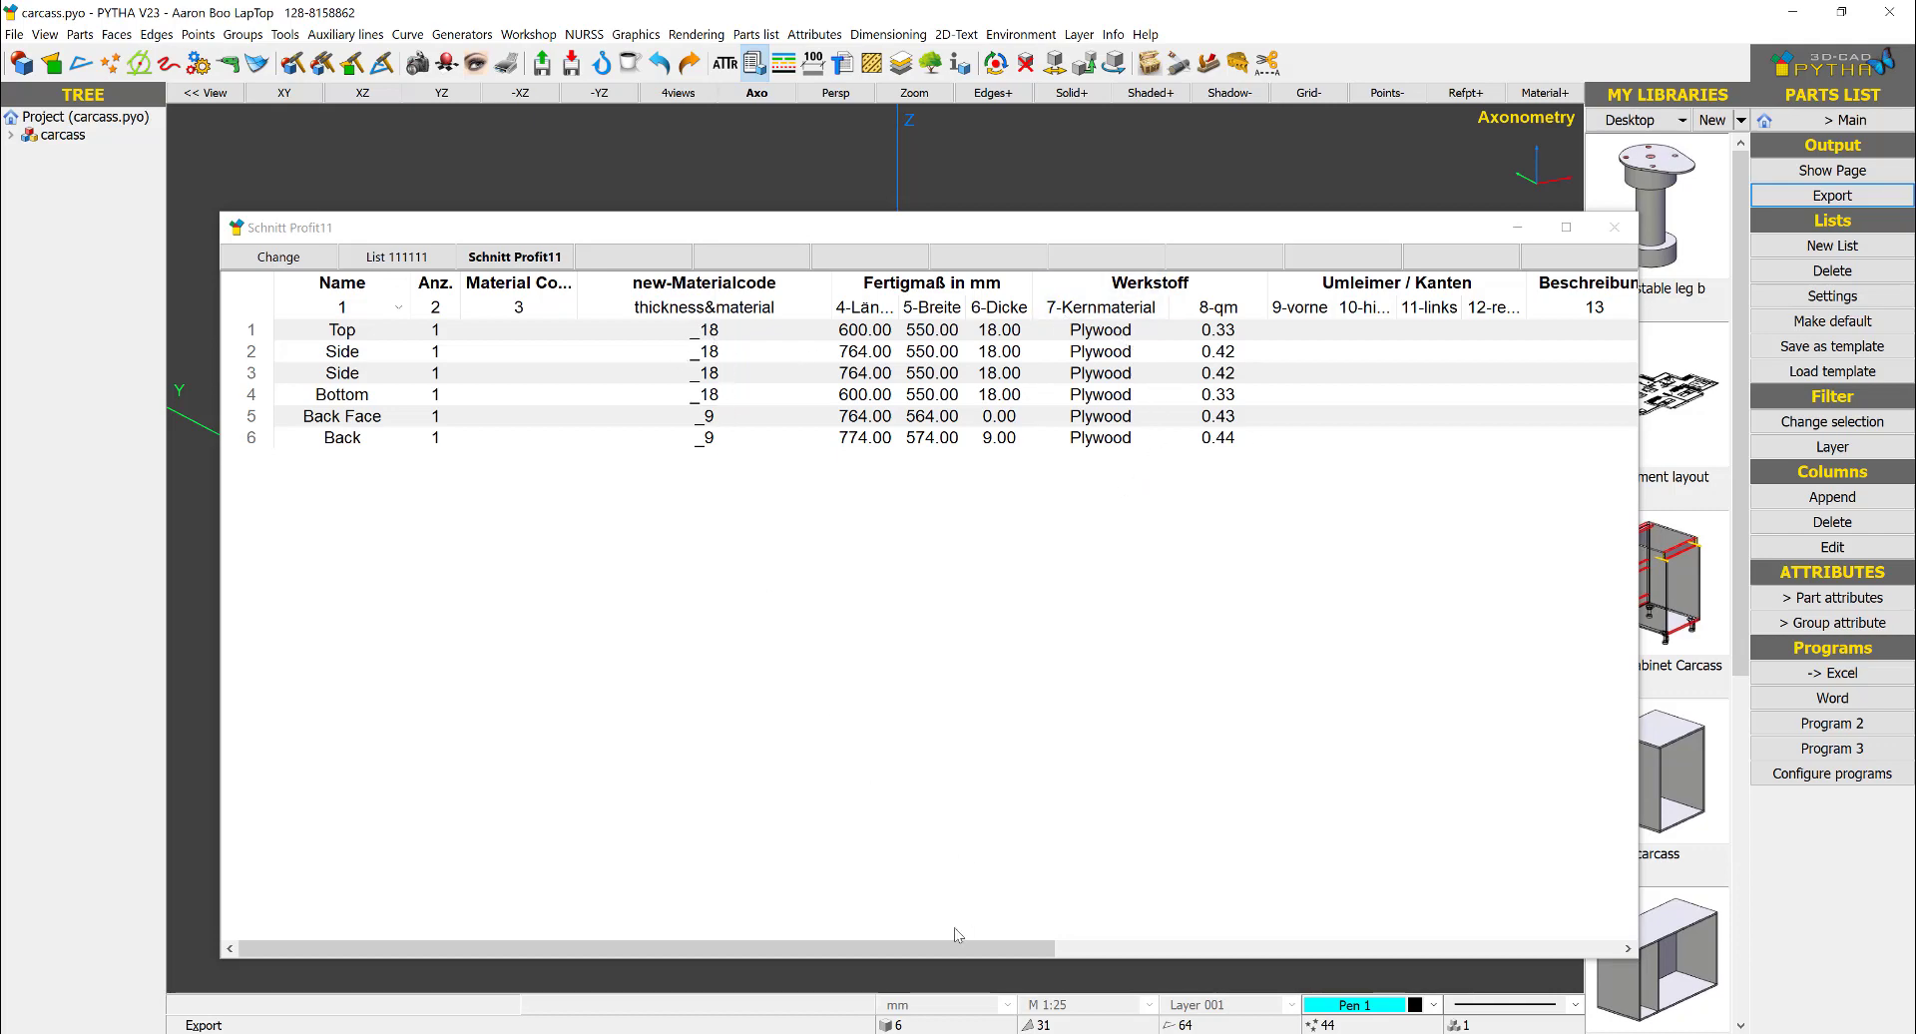
scroll(right, 3)
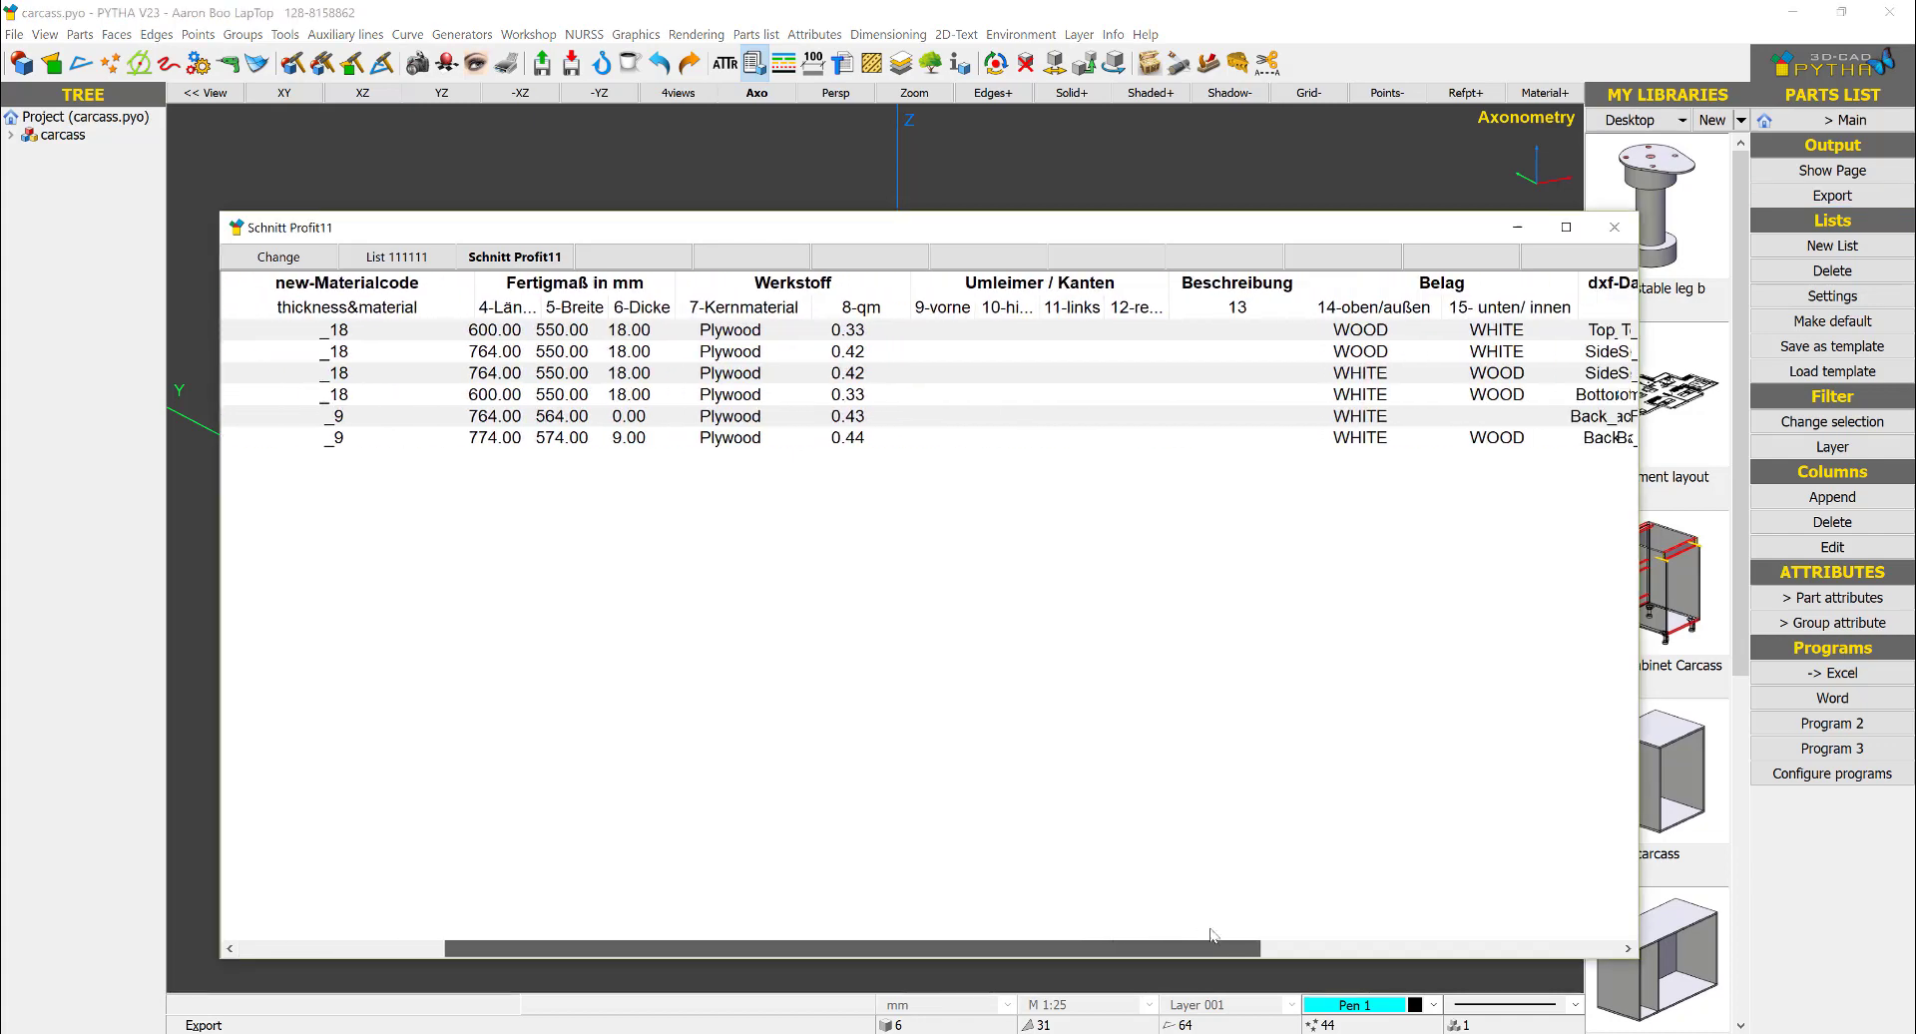
scroll(right, 3)
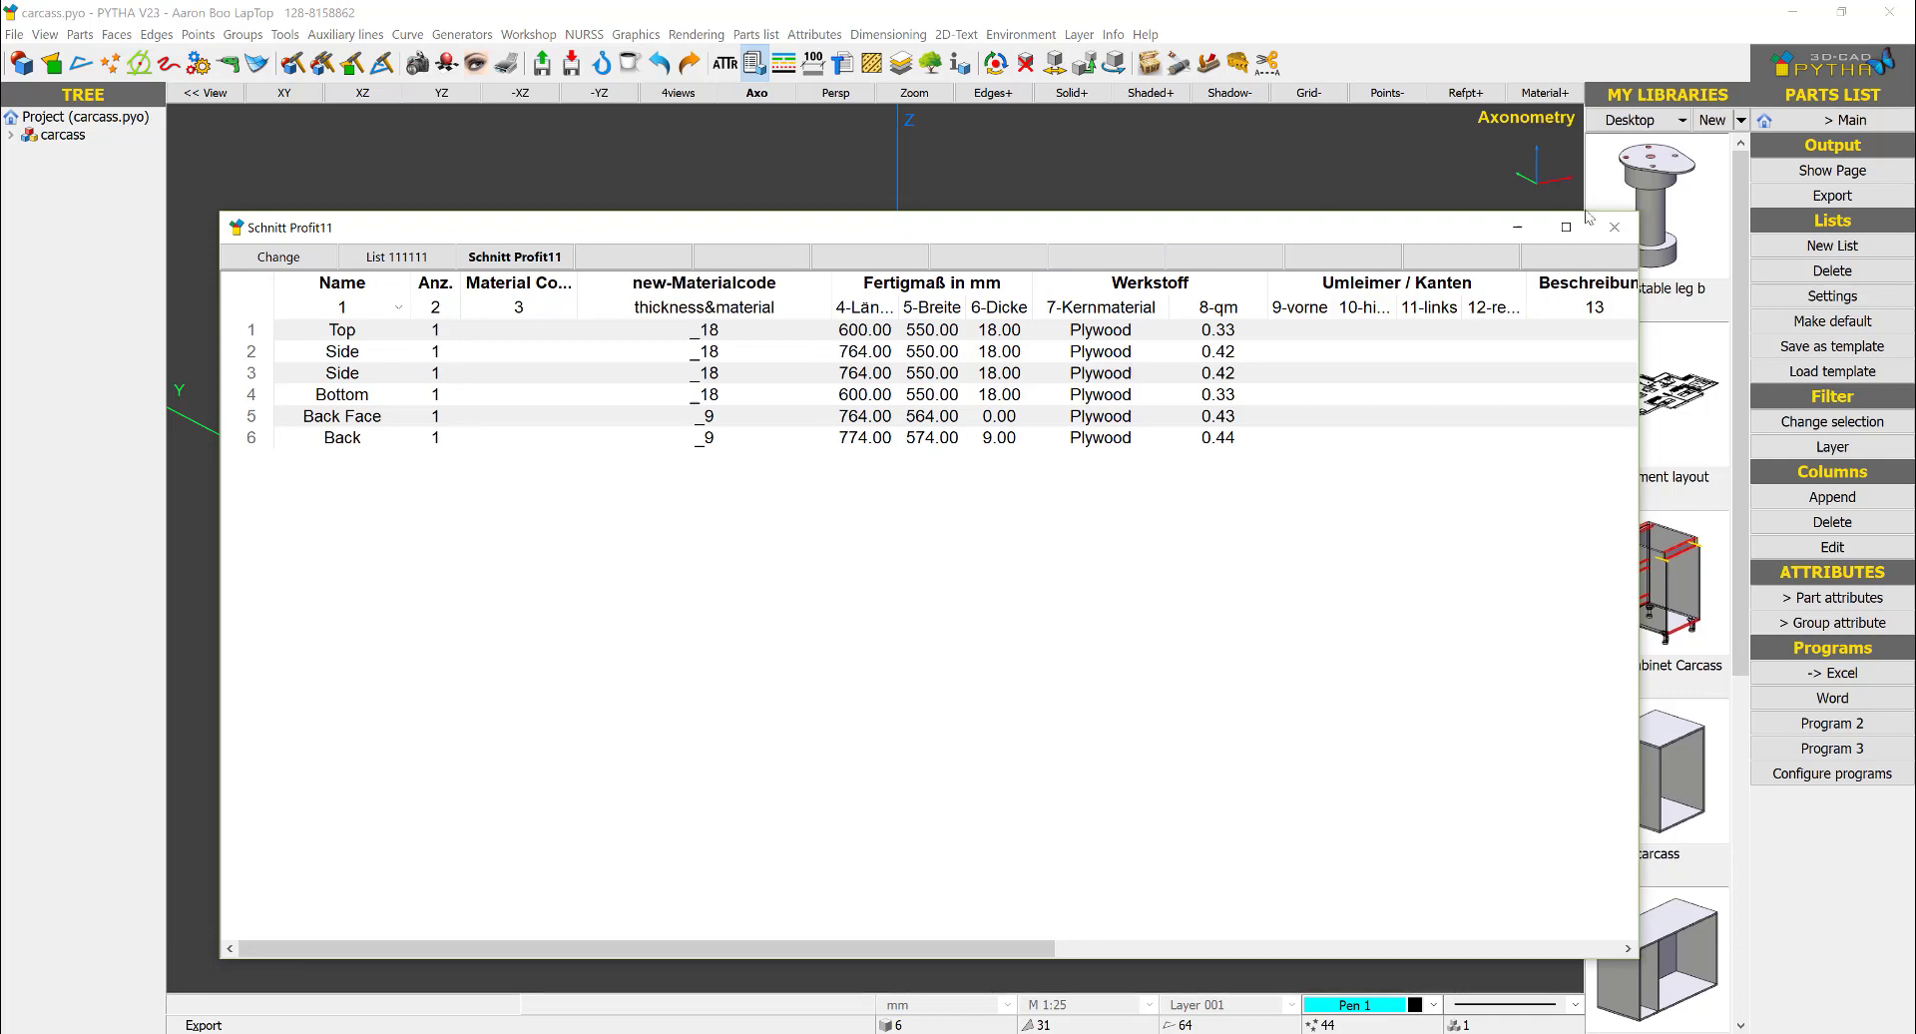
Step: Close the Schnitt Profit11 parts list window to return to the cabinet model
click(1613, 227)
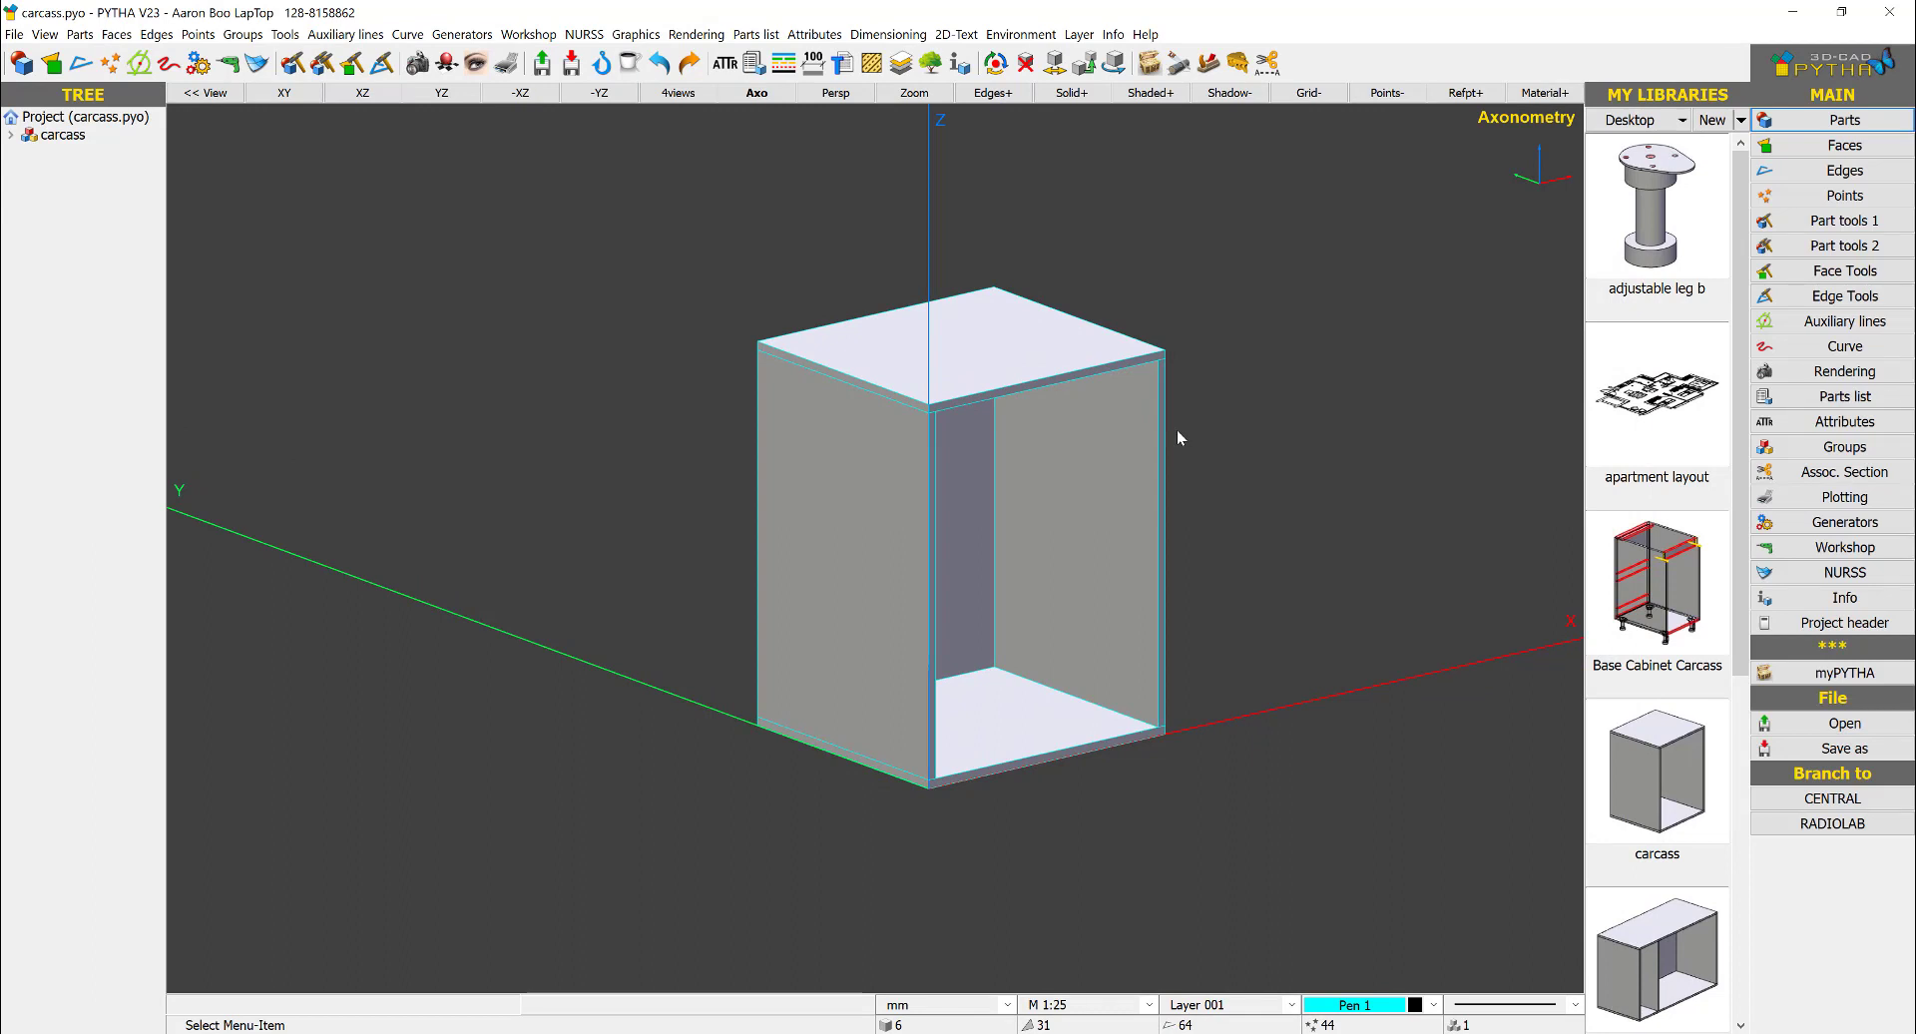
mouse_move(1114, 868)
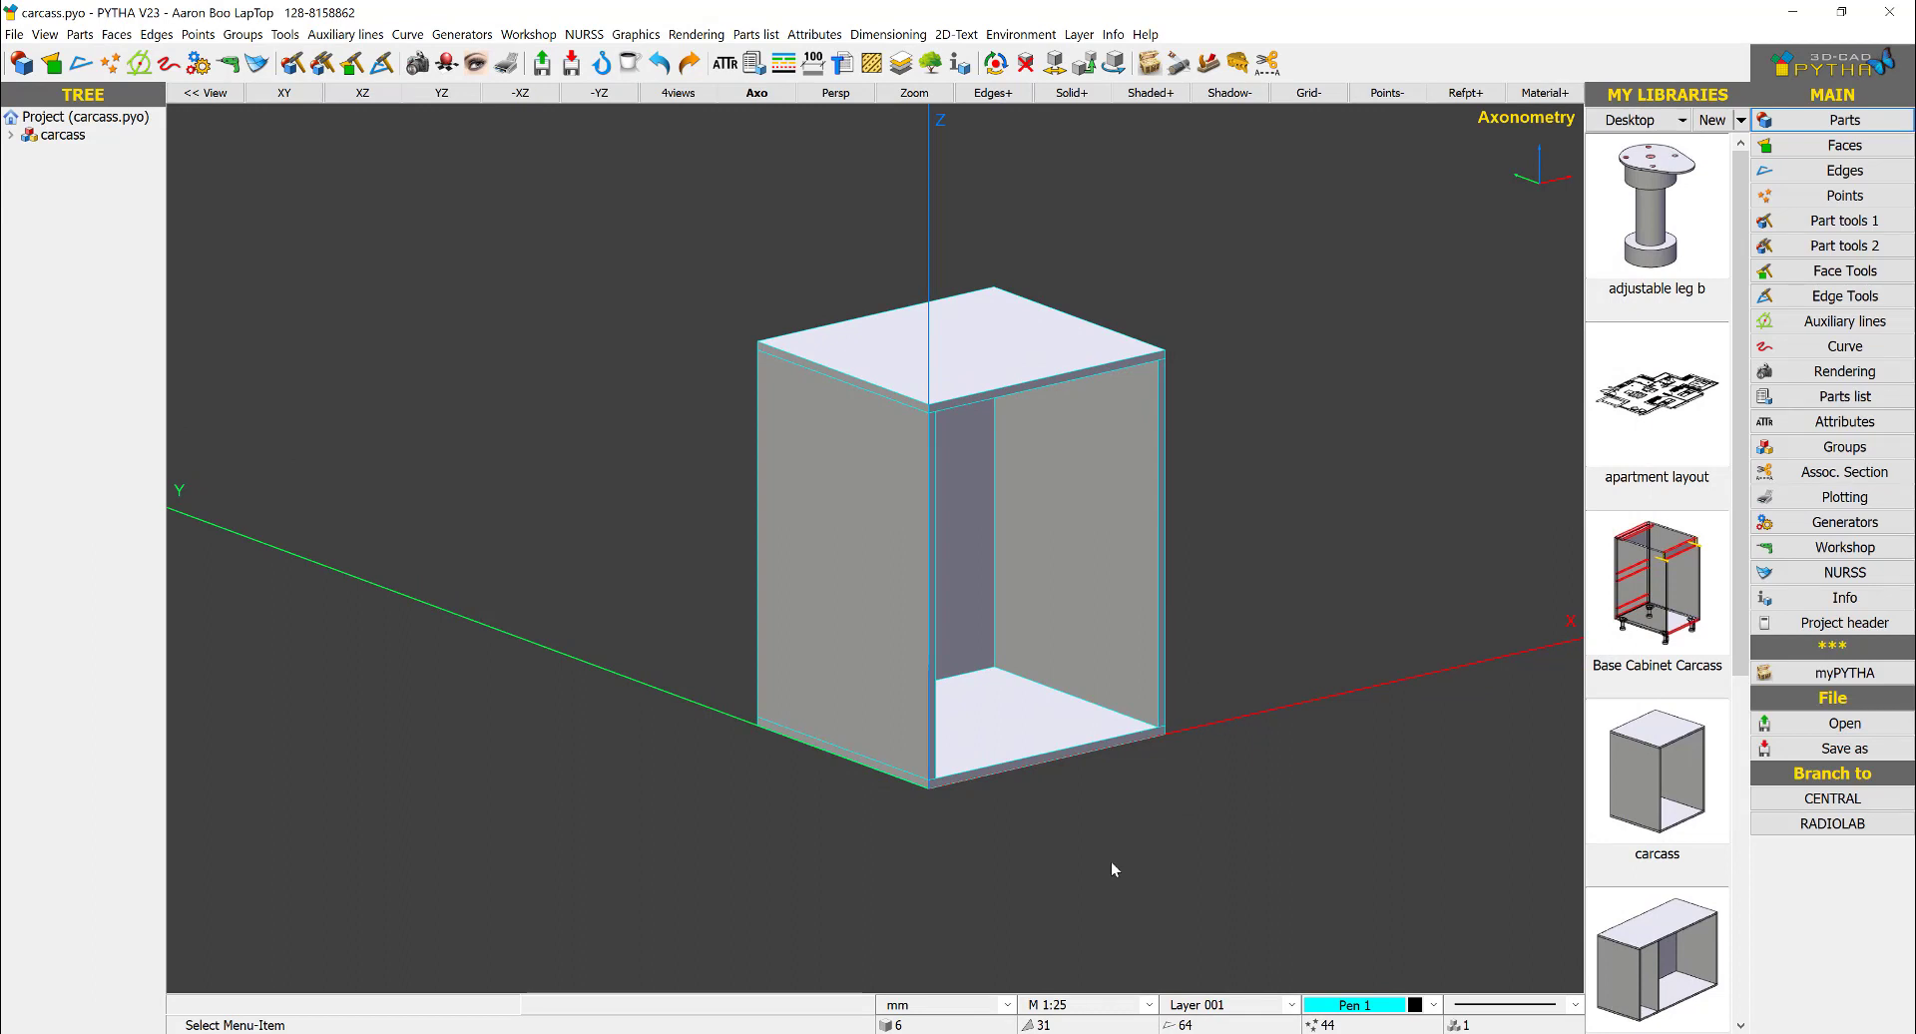